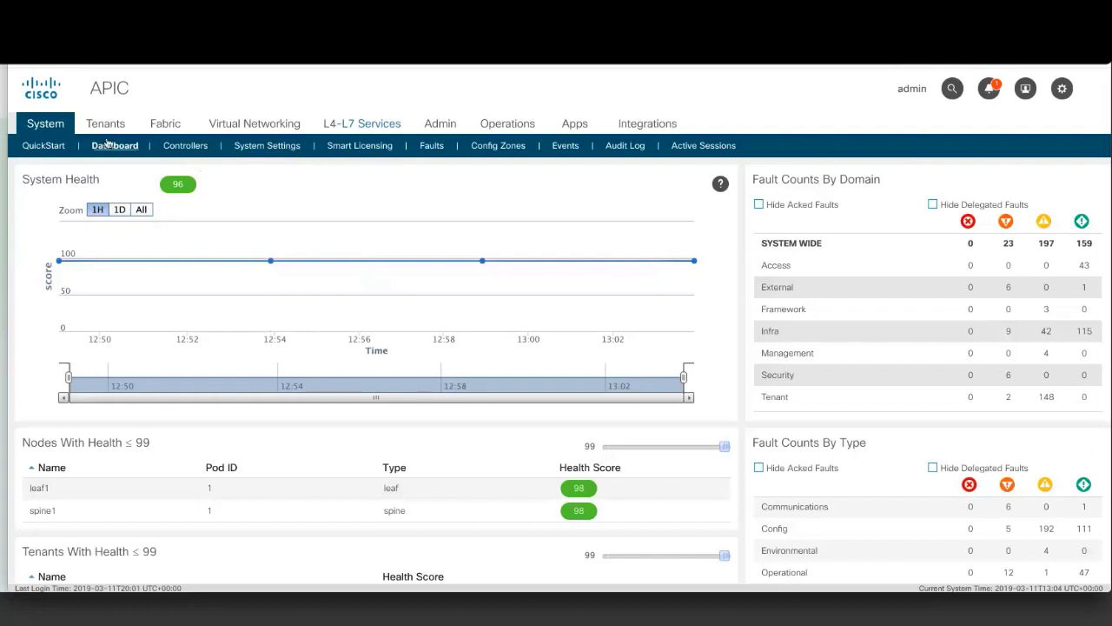
Show the Multi-Tier Application quick start under HA_Tenant1's Quick Start topics
click(104, 122)
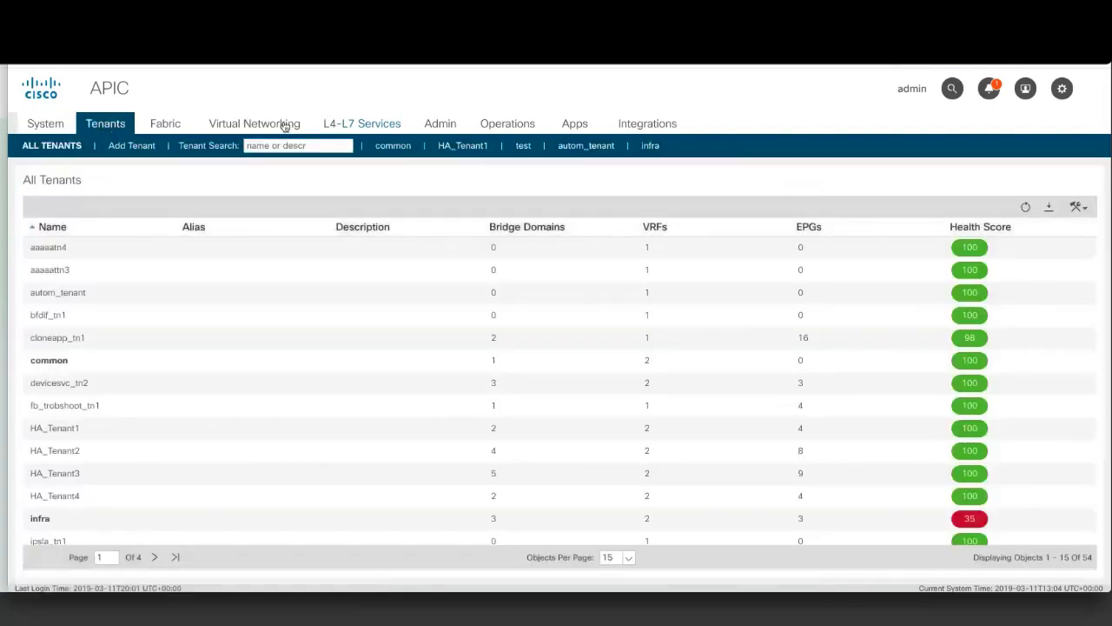
click(462, 146)
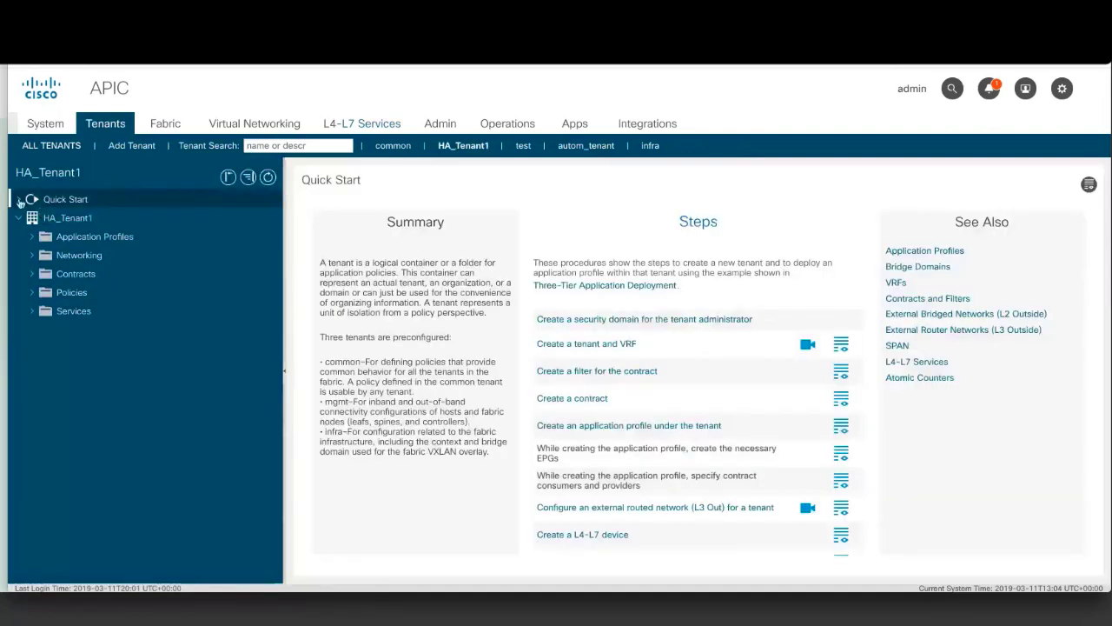
click(17, 198)
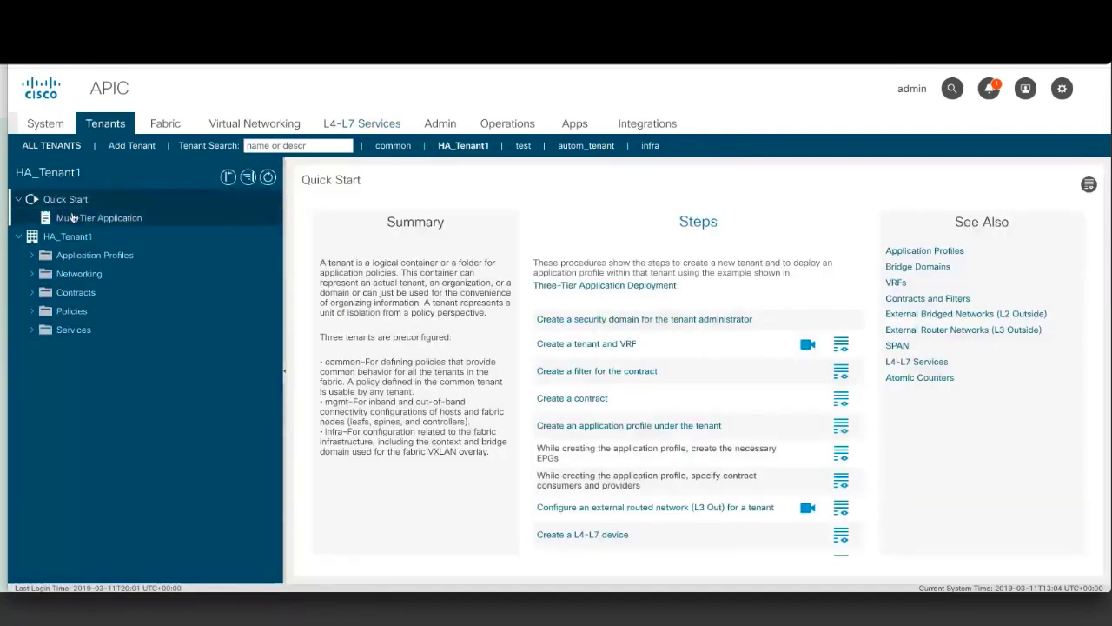
click(99, 218)
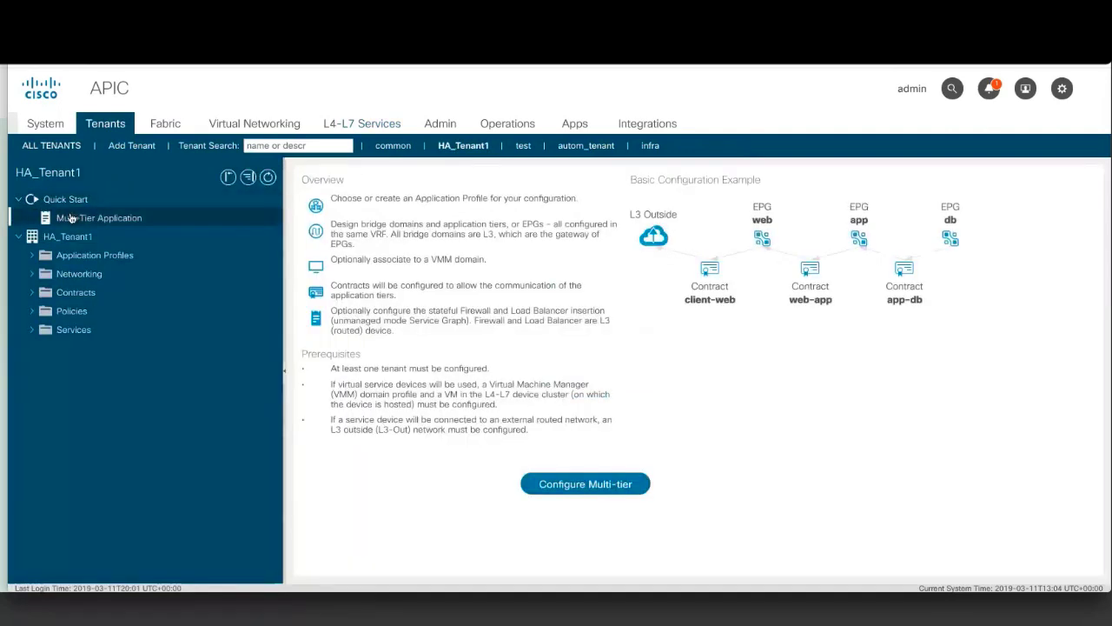
Create application profile 'ap' with EPGs epg1 and epg2 through the Configure Multi-tier wizard and finish
click(584, 483)
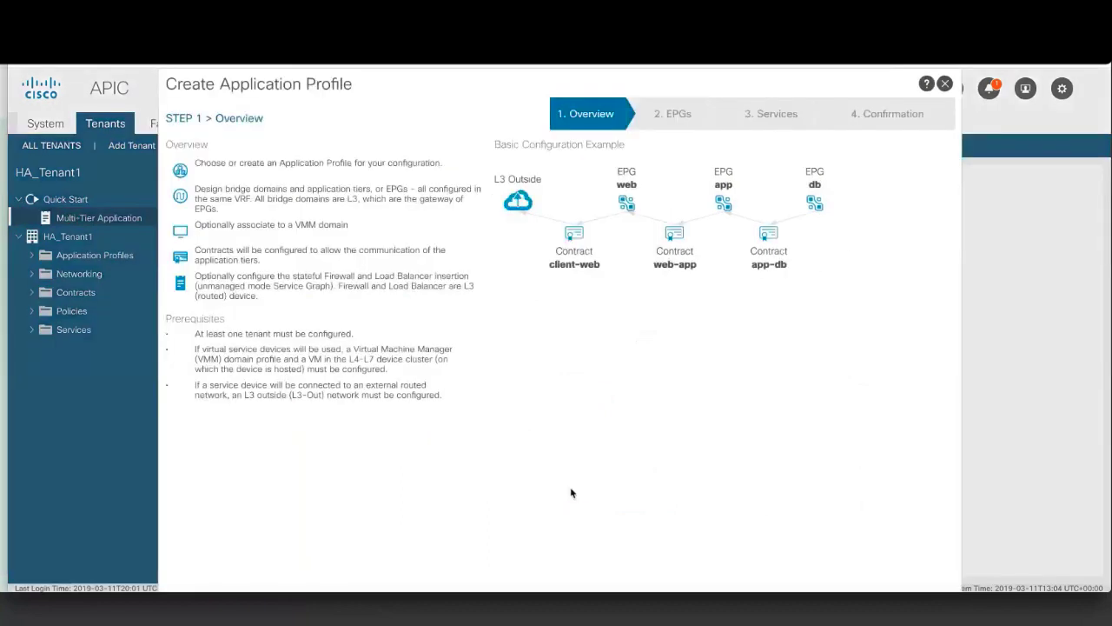
scroll(down, 3)
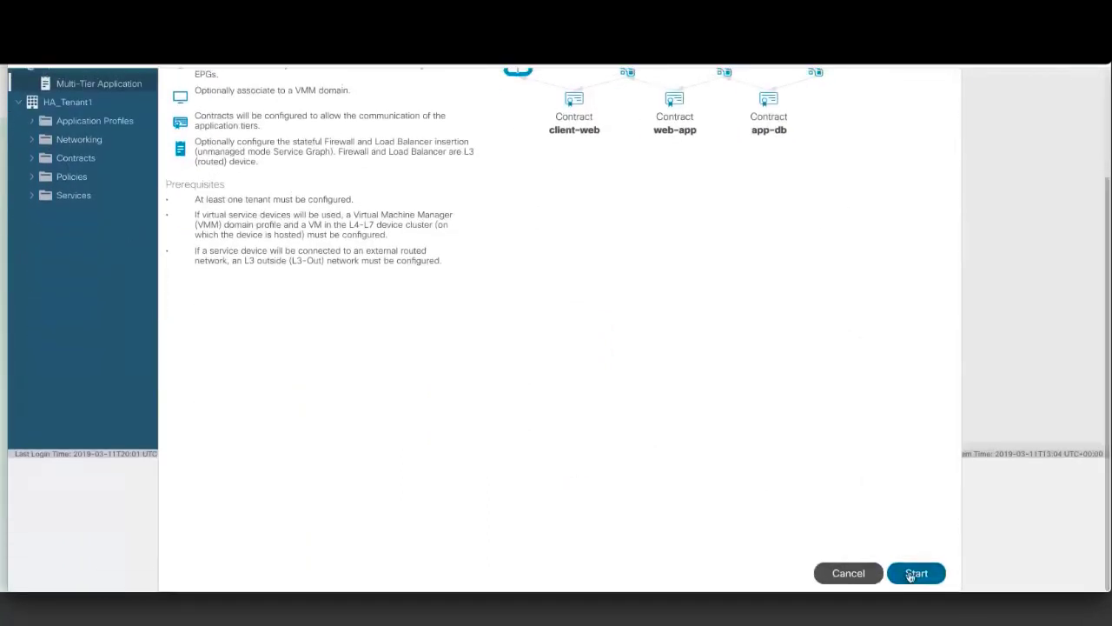
click(915, 573)
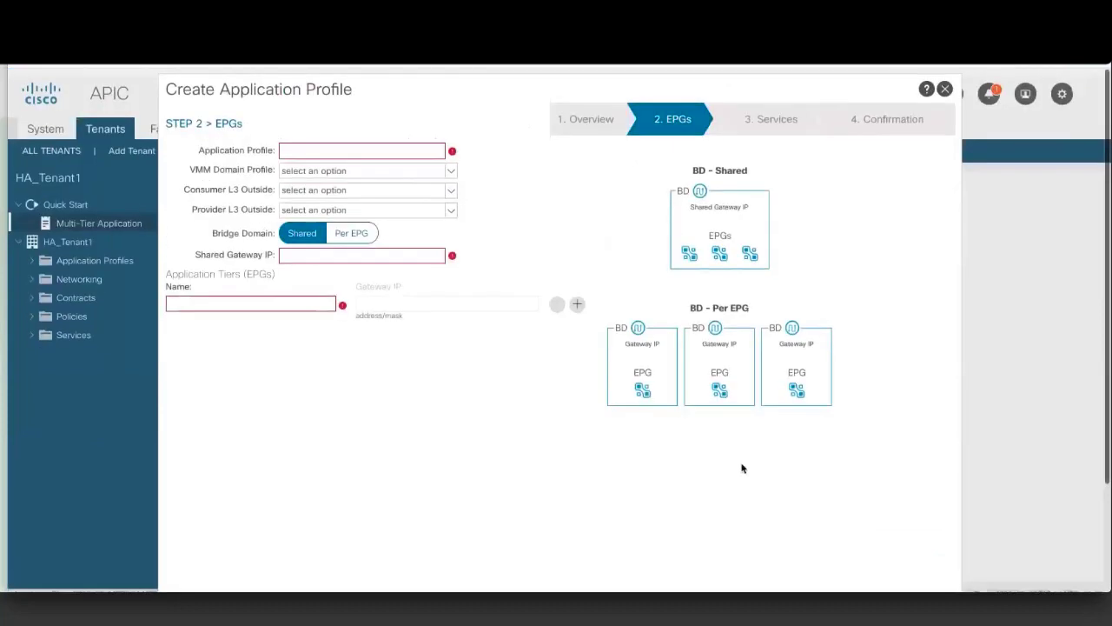
text(a)
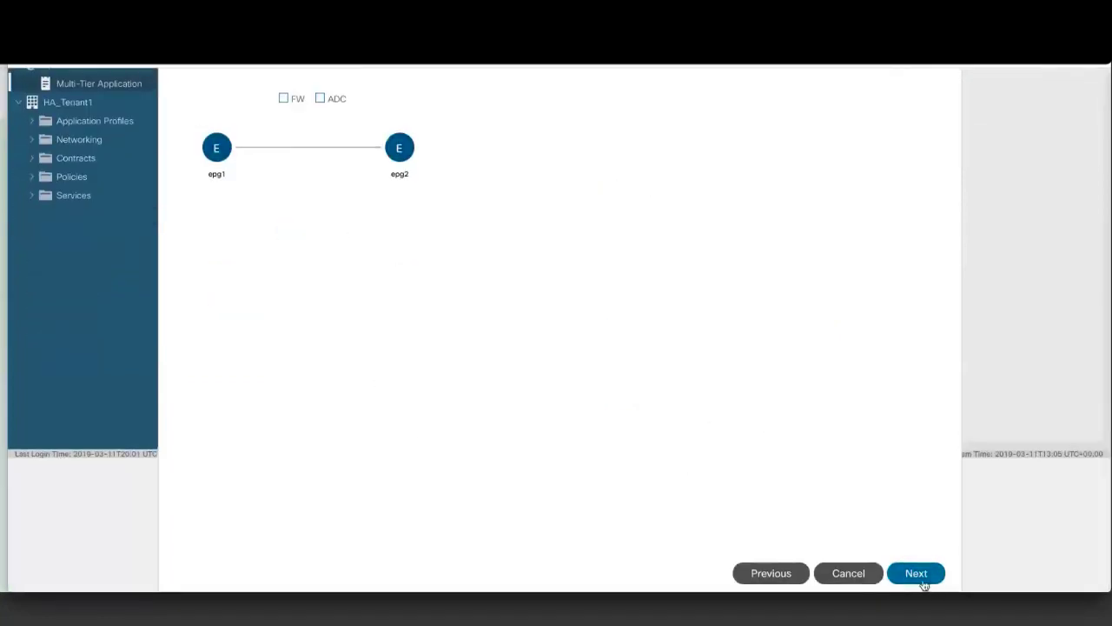
click(916, 573)
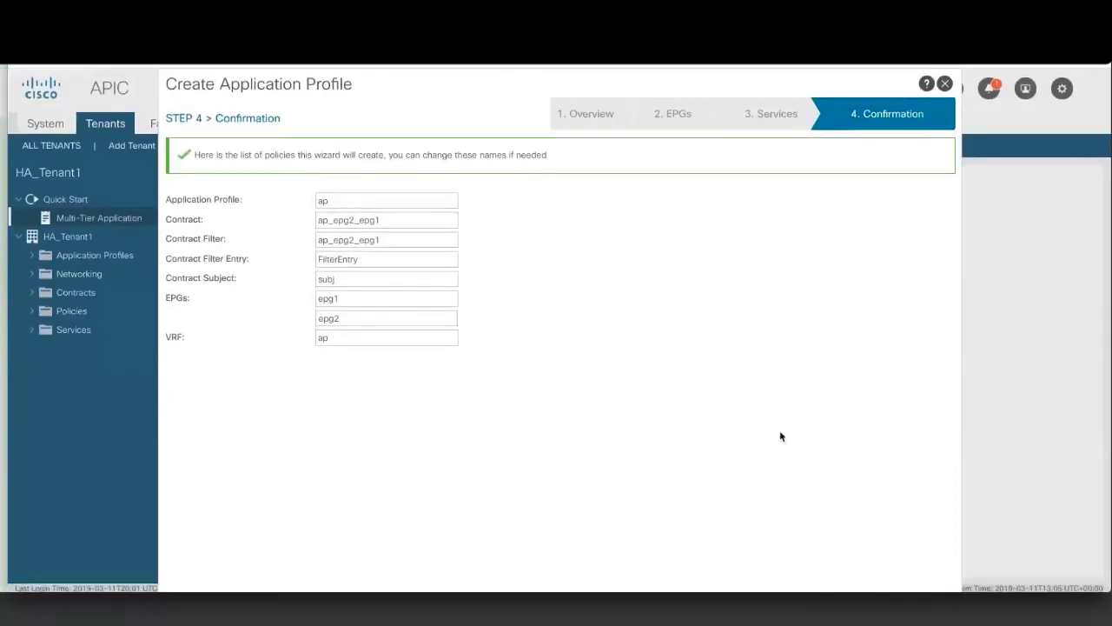
scroll(down, 3)
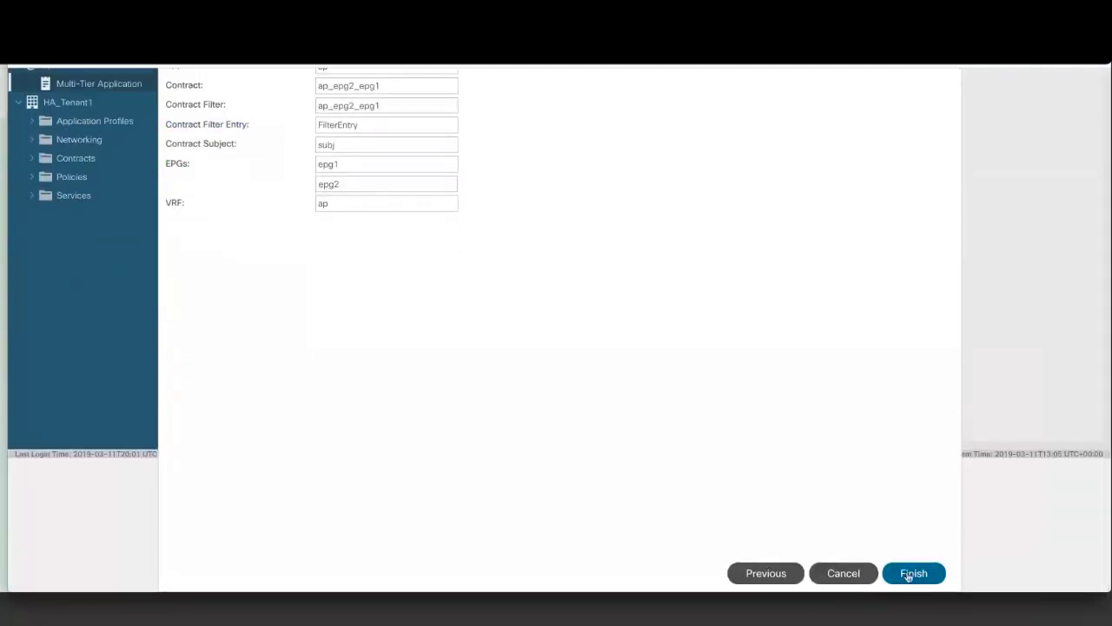
click(914, 573)
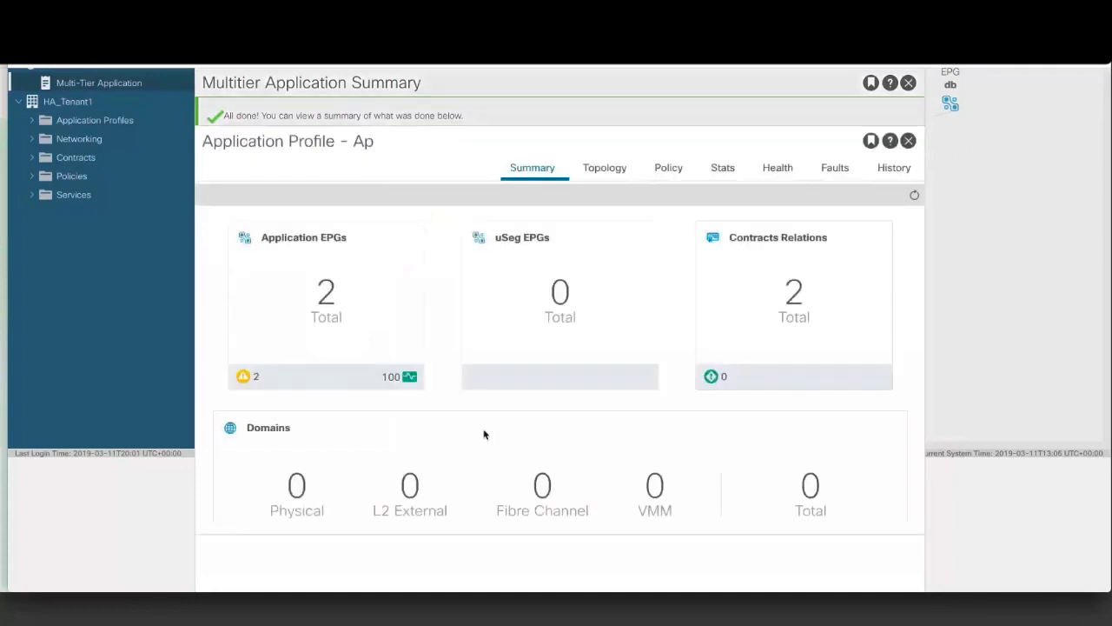
Review the profile's Topology and Policy views, then close the profile and summary windows
click(604, 167)
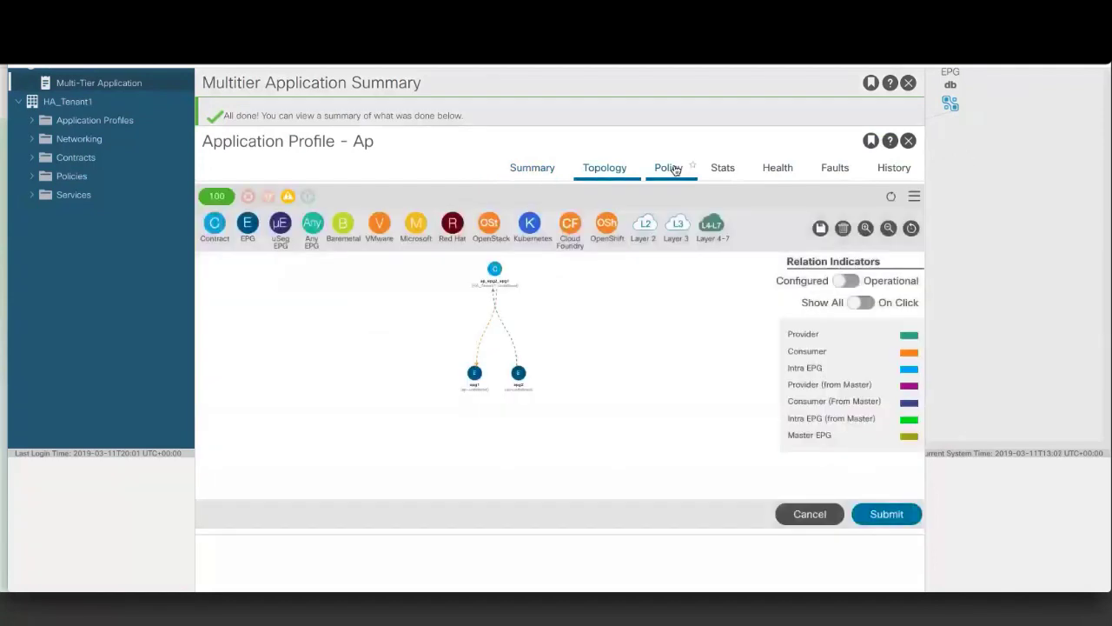
click(667, 167)
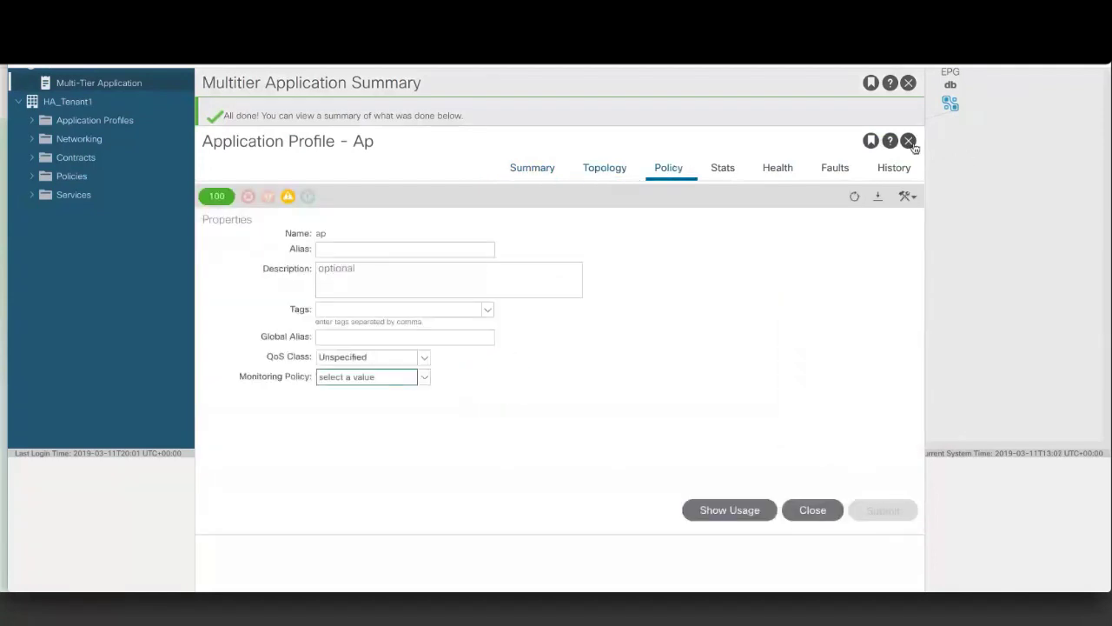
click(907, 141)
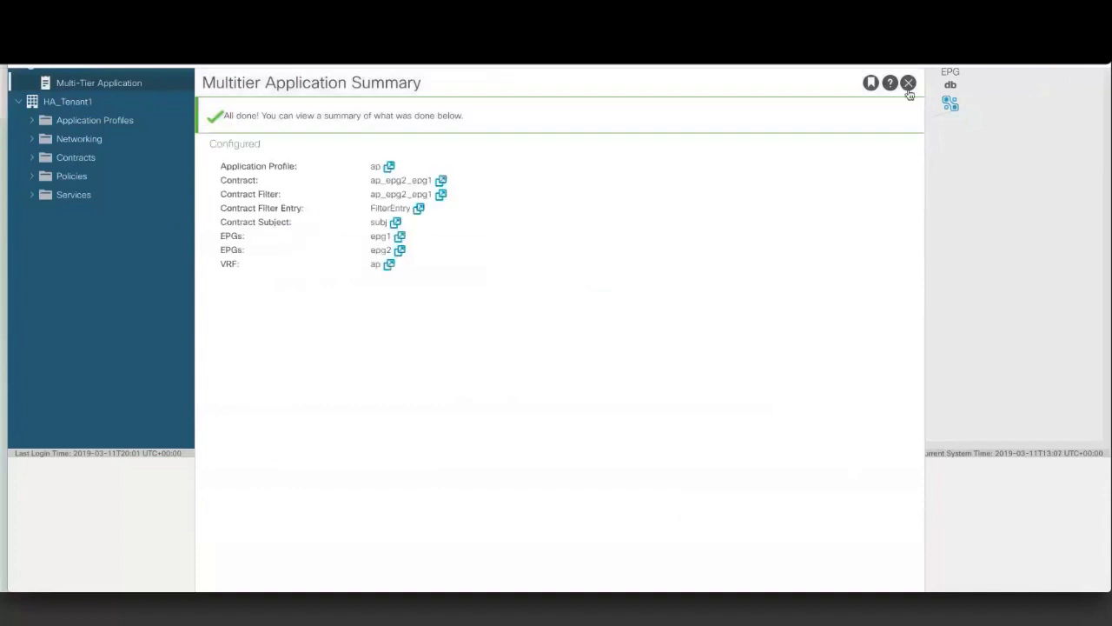
click(907, 84)
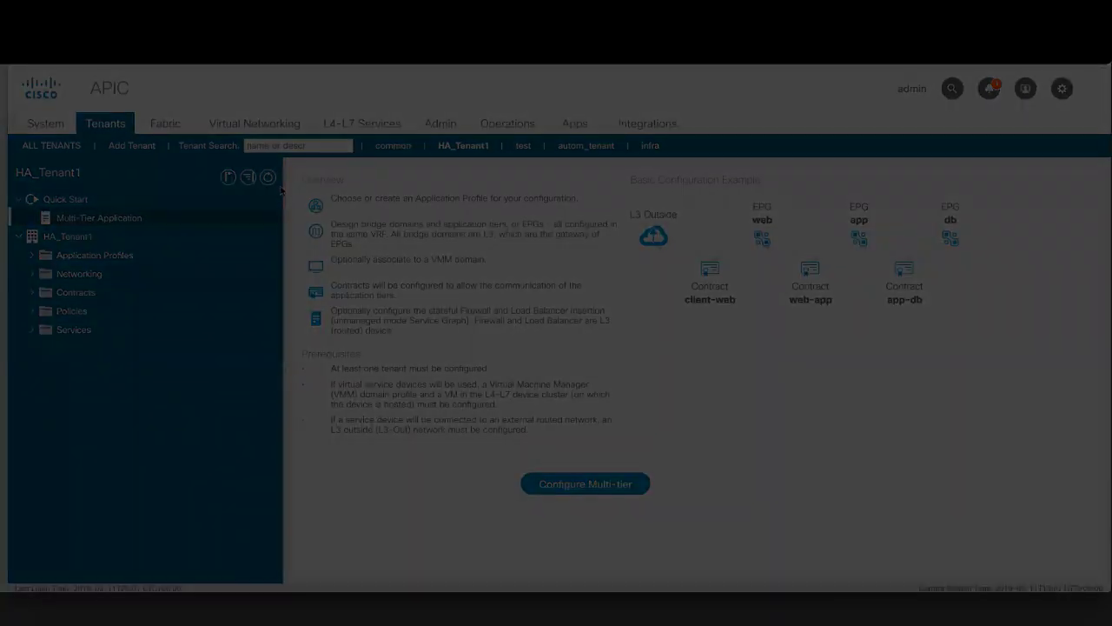
Show HA_Tenant1's EPG Communication page from the navigation tree
click(68, 236)
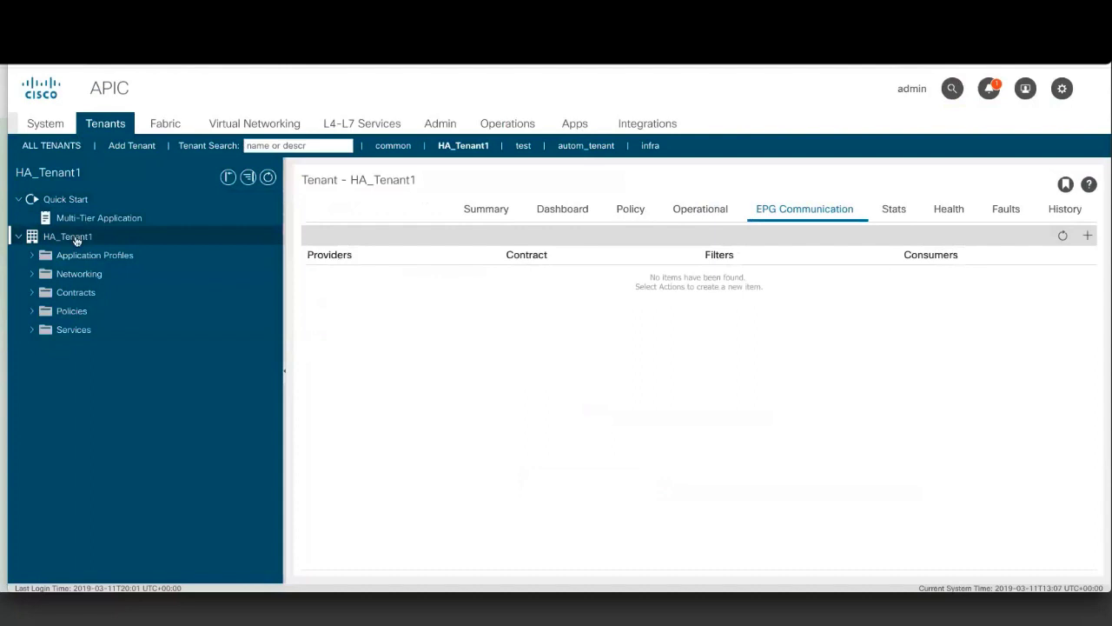
mouse_move(921, 245)
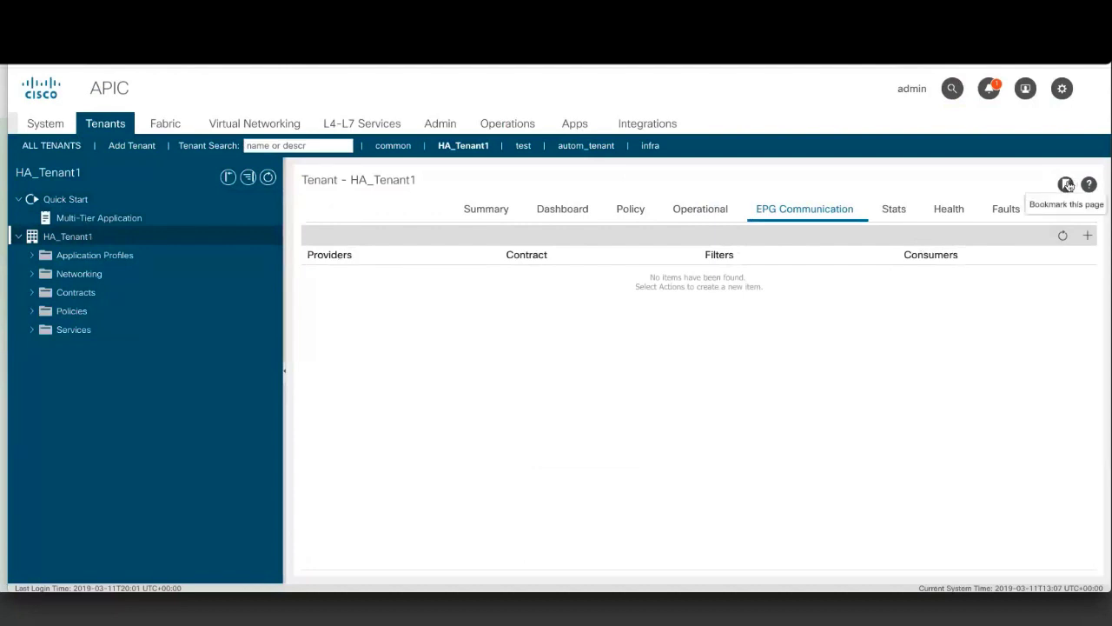
click(1025, 87)
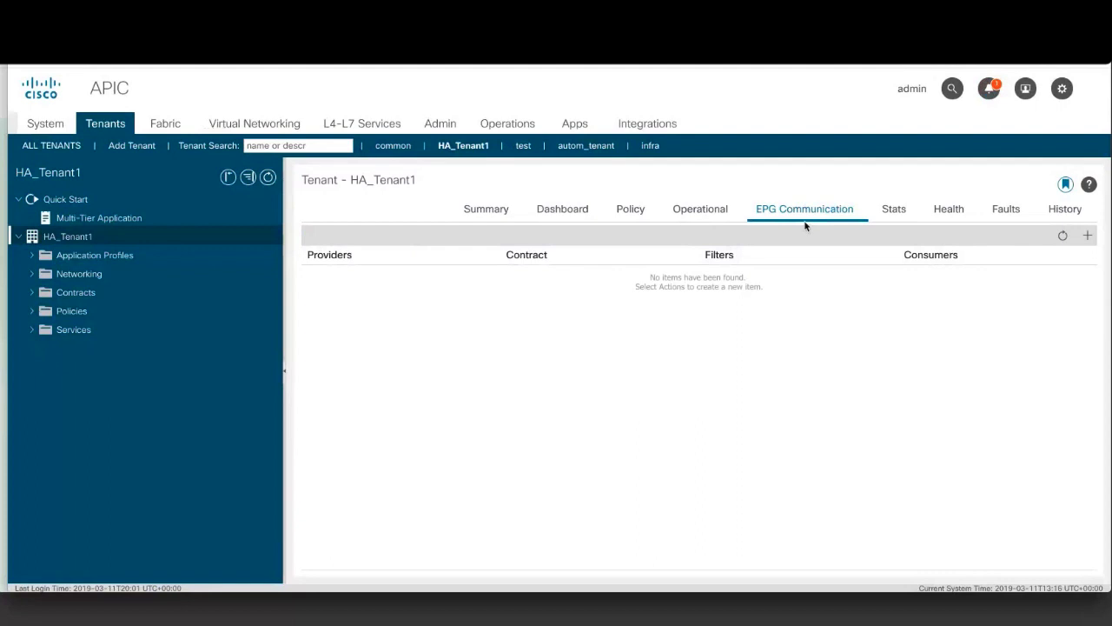
mouse_move(823, 226)
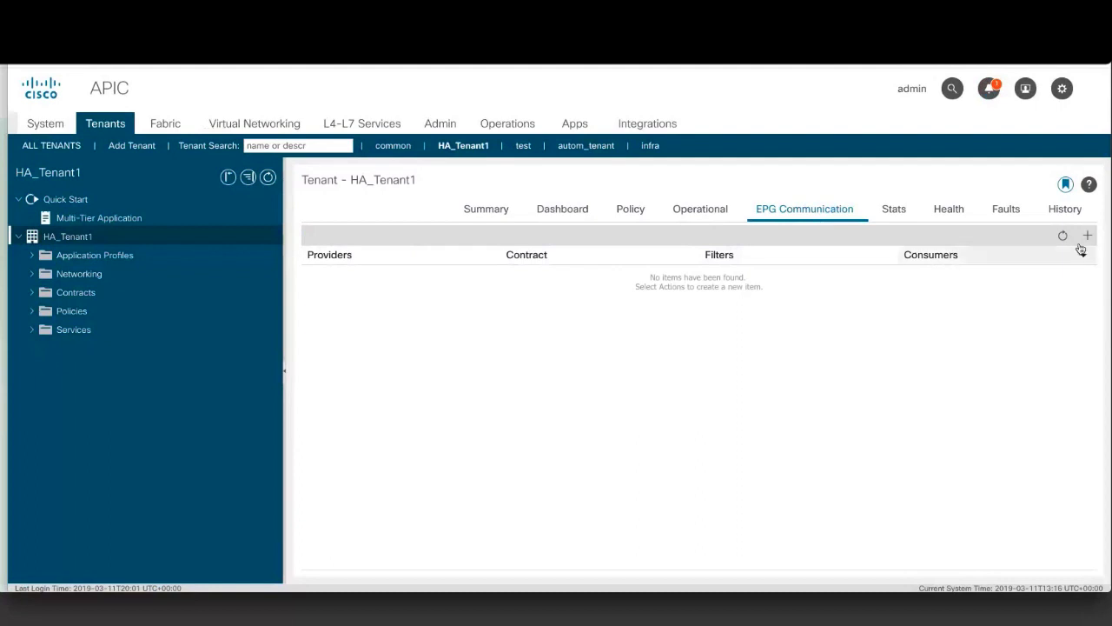
Start a new EPG Communication with contract GOLF_CON_T300 and filter F-T300
click(1087, 236)
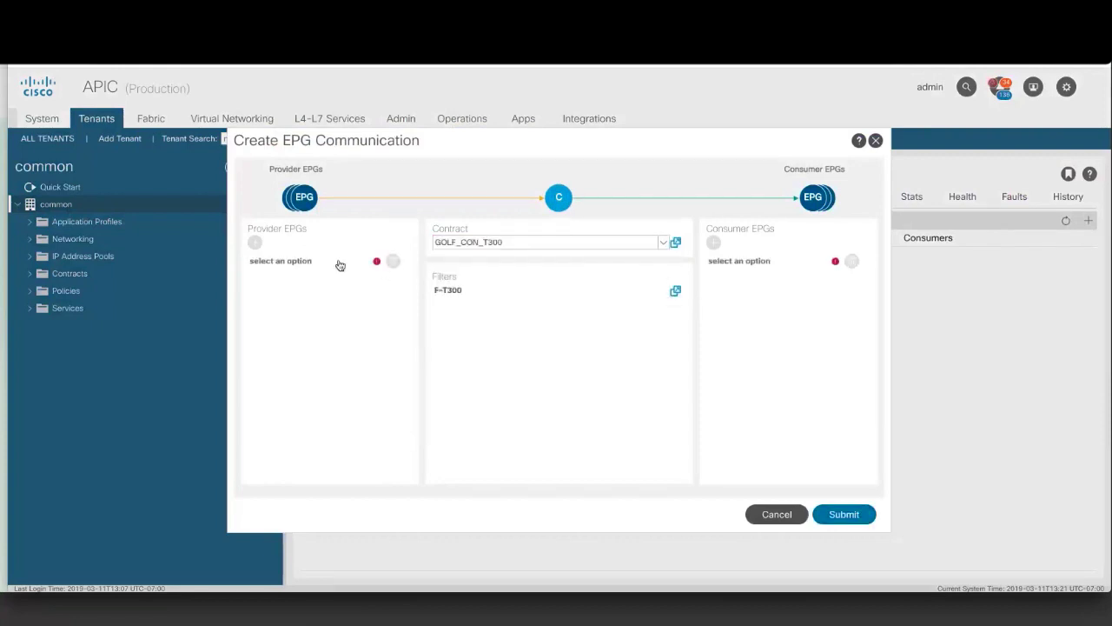
Submit the EPG communication with provider epg1 and consumer l4-l7-HA
click(254, 244)
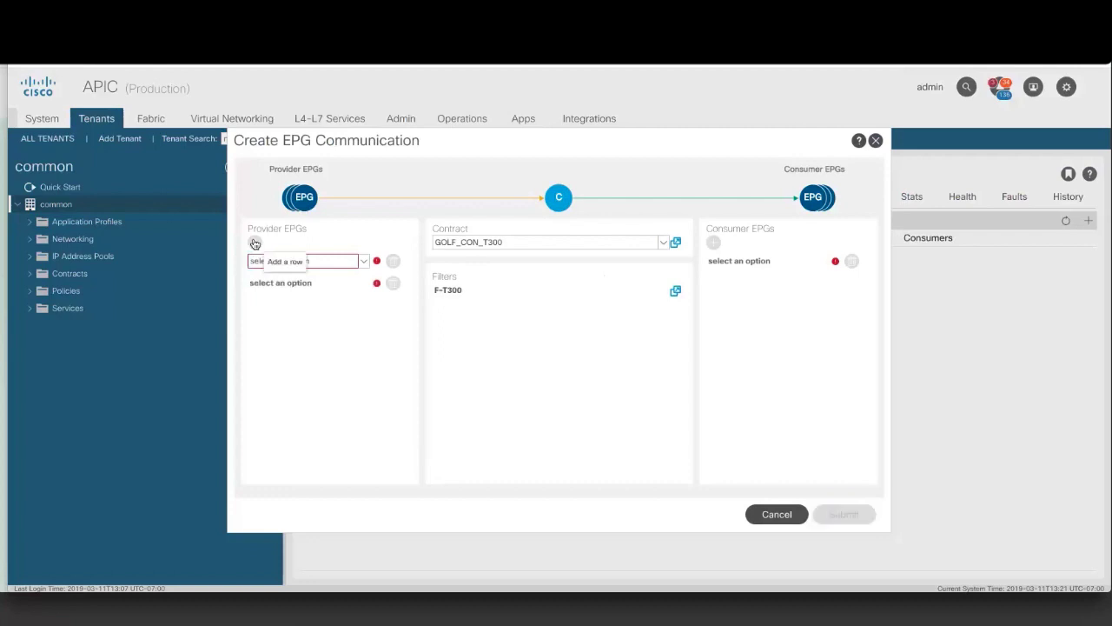
click(304, 261)
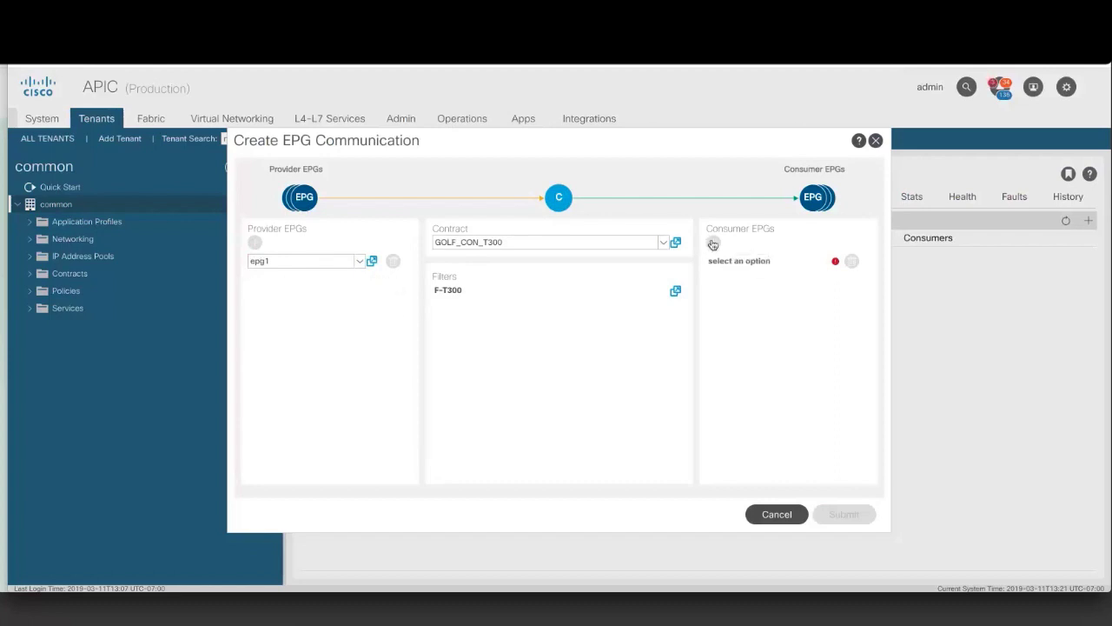
click(713, 243)
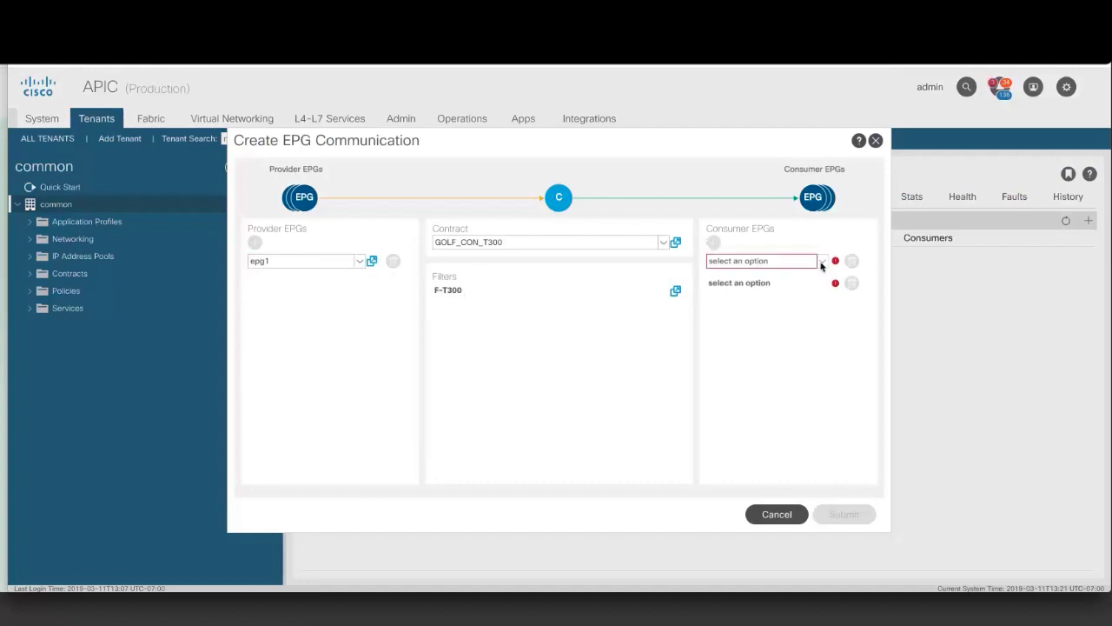
click(761, 261)
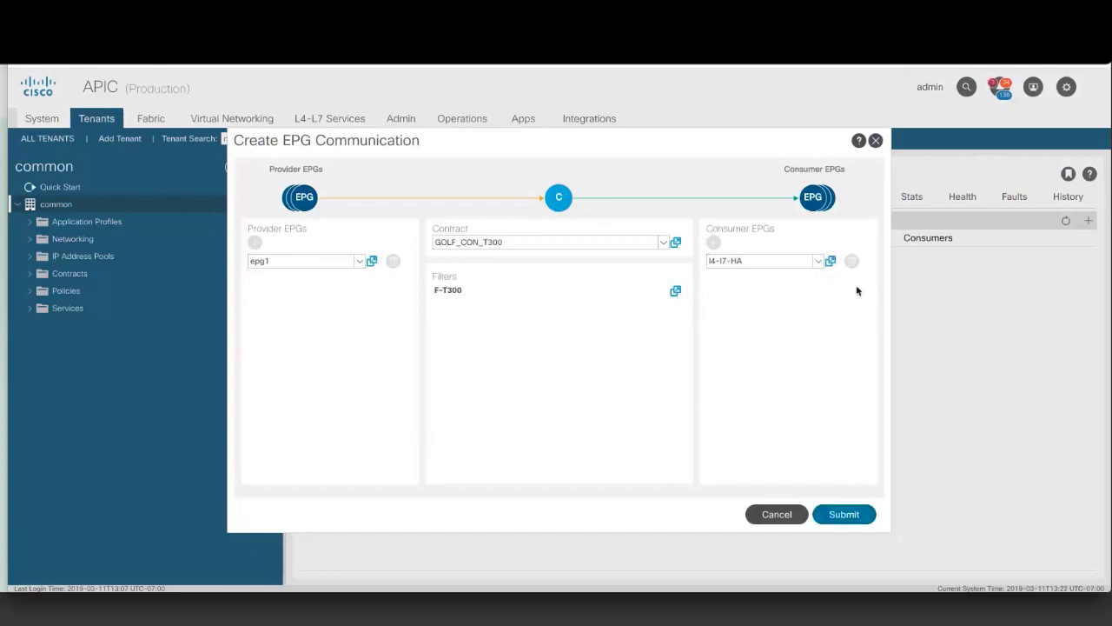
click(775, 514)
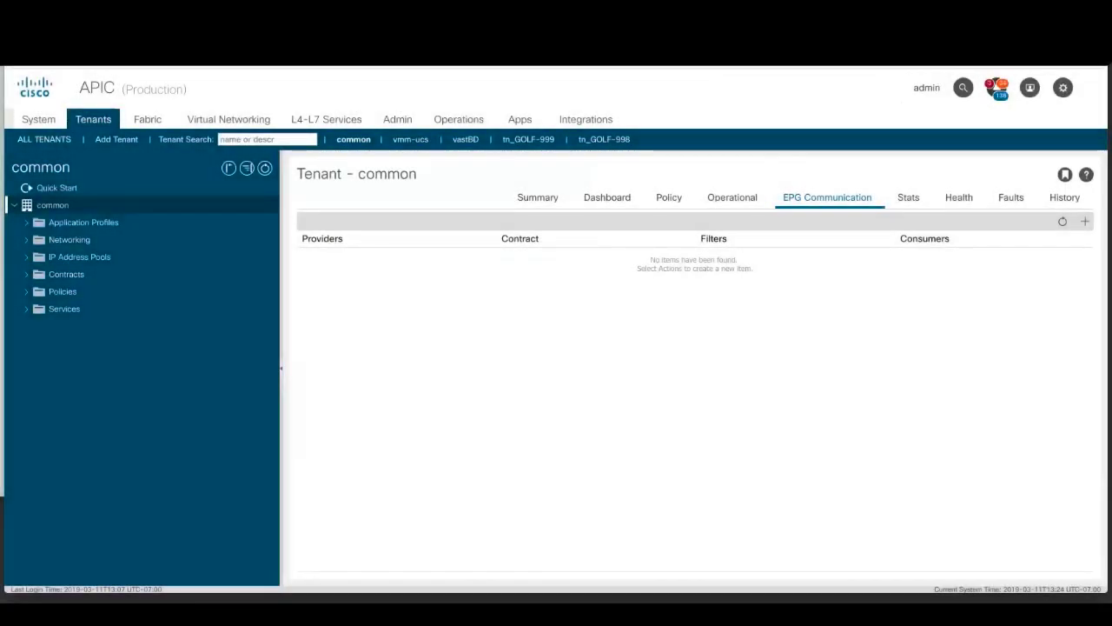
click(998, 87)
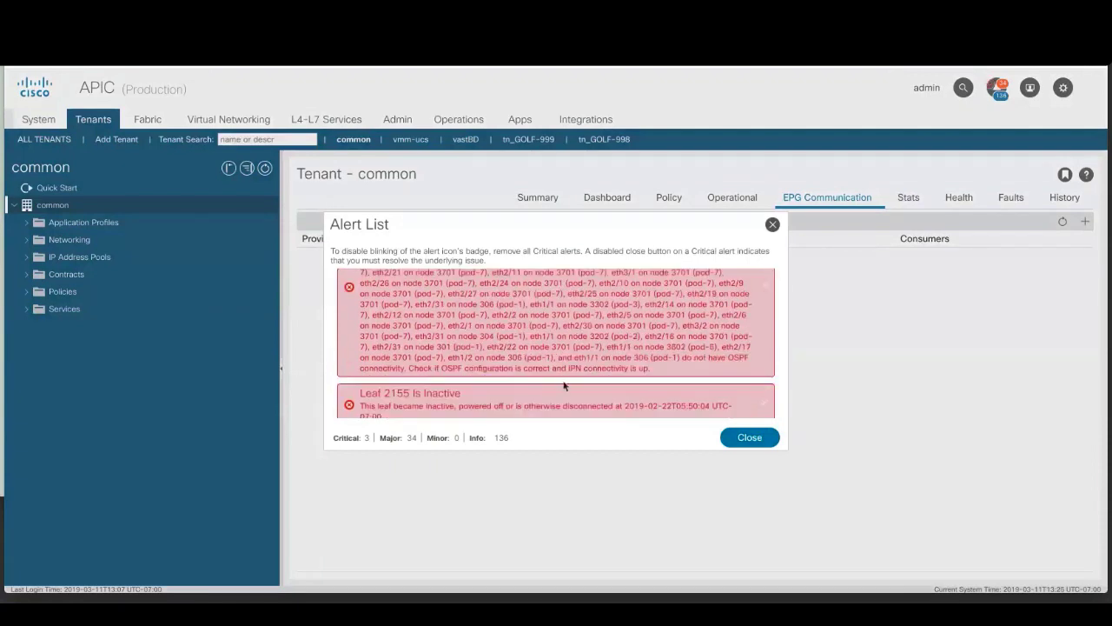
scroll(down, 3)
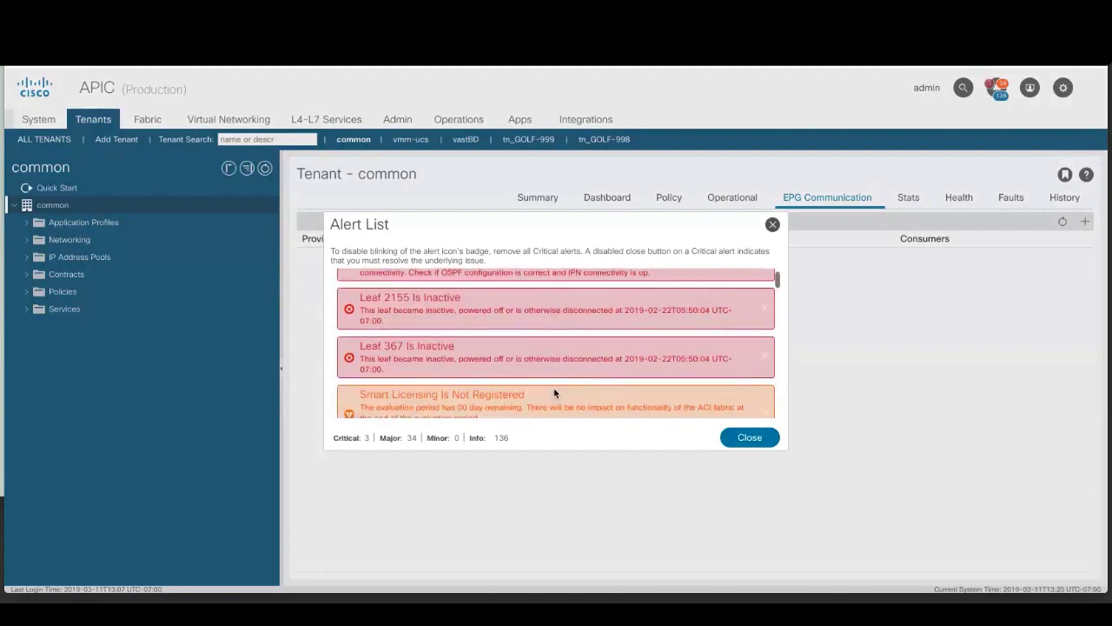
scroll(down, 3)
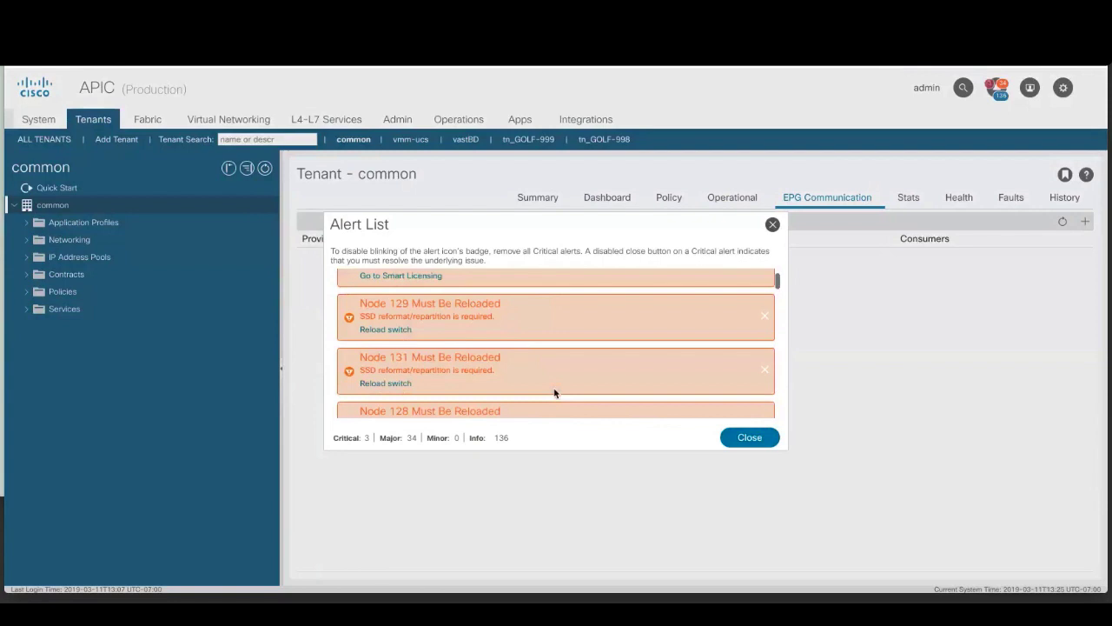
scroll(down, 3)
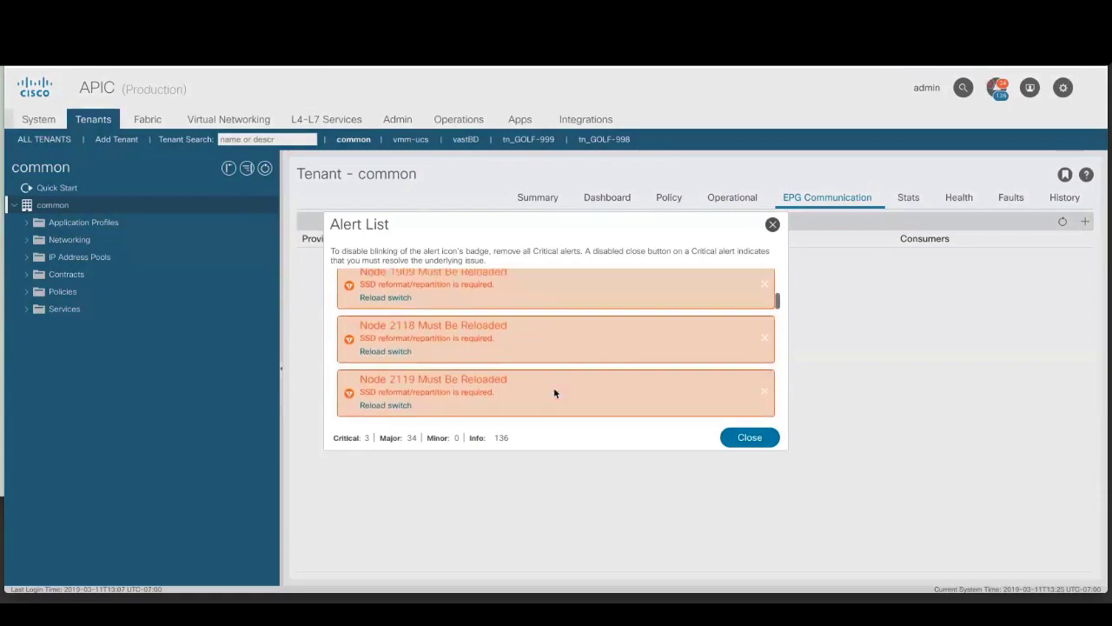
scroll(down, 3)
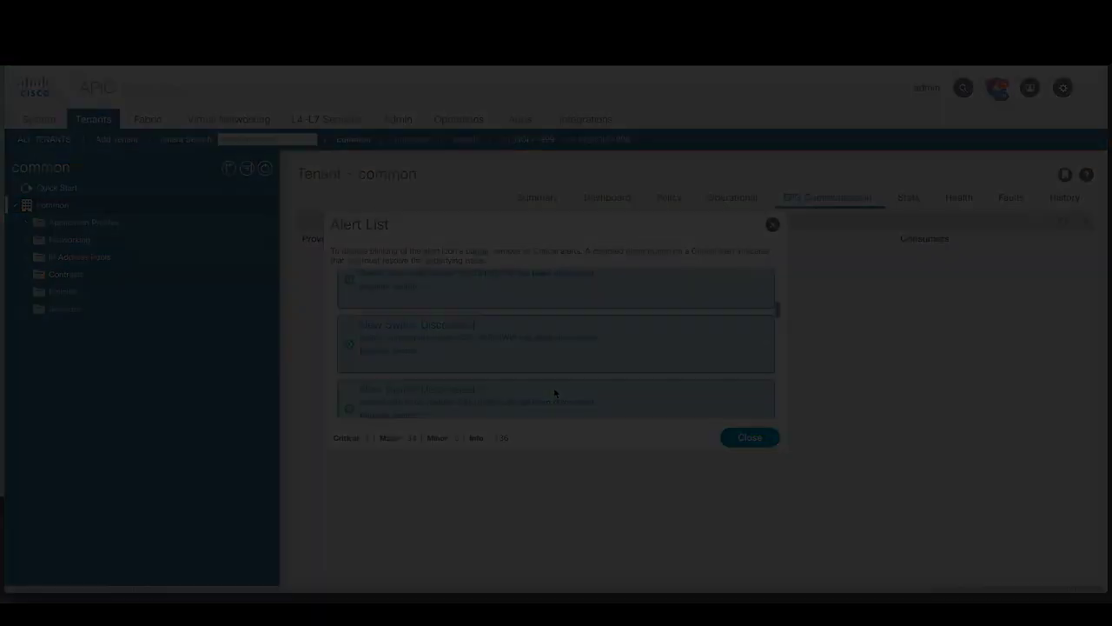
Go to Fabric Inventory to show its Quick Start page
click(186, 114)
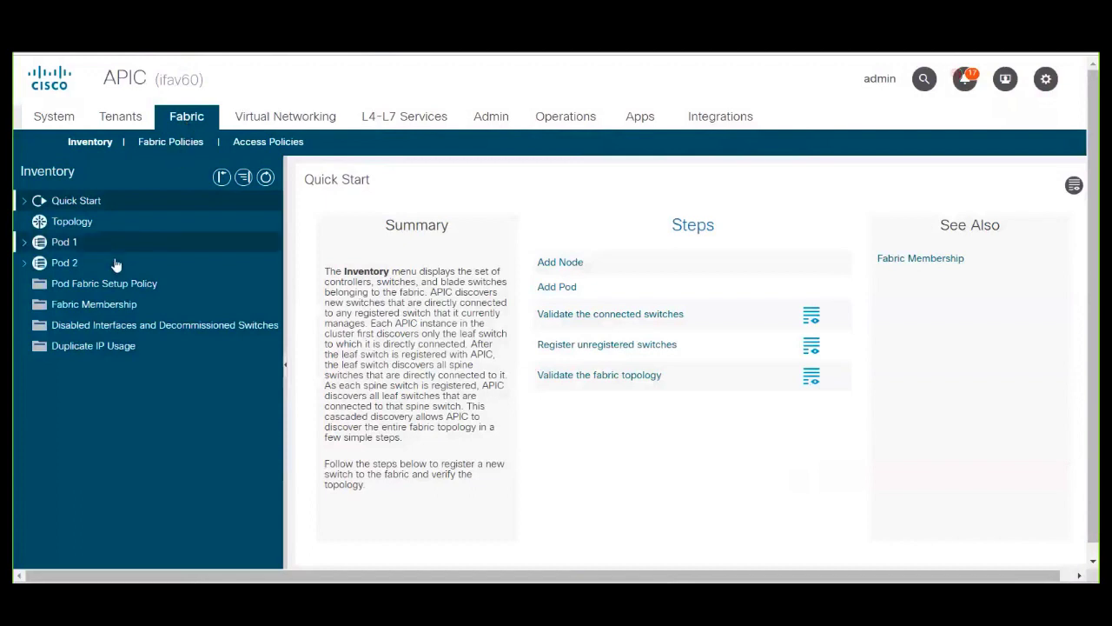
Register tier-2 leaf node tier2leaf1, ID 199, pod 1 via Create Fabric Node Member and view pending nodes
click(93, 304)
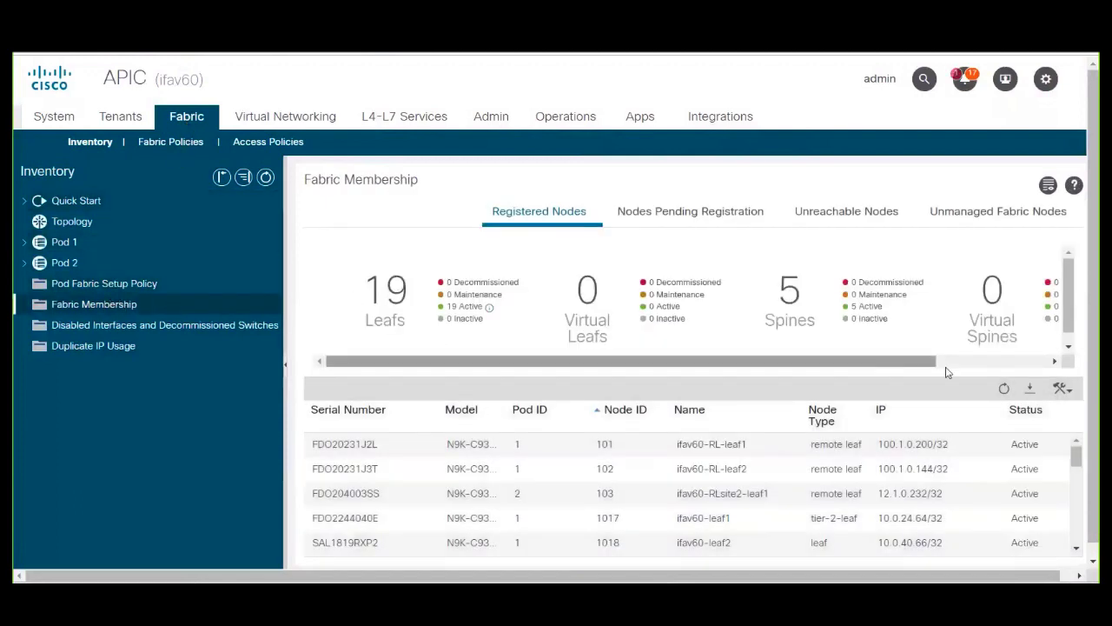
click(1060, 389)
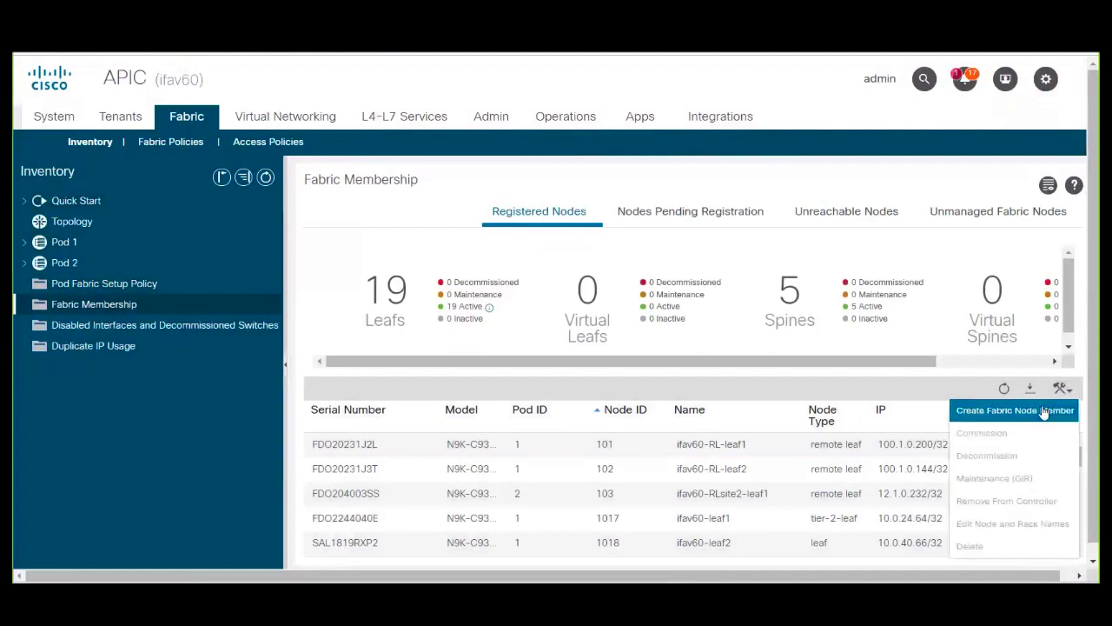
click(1014, 410)
text(tier2leaf1)
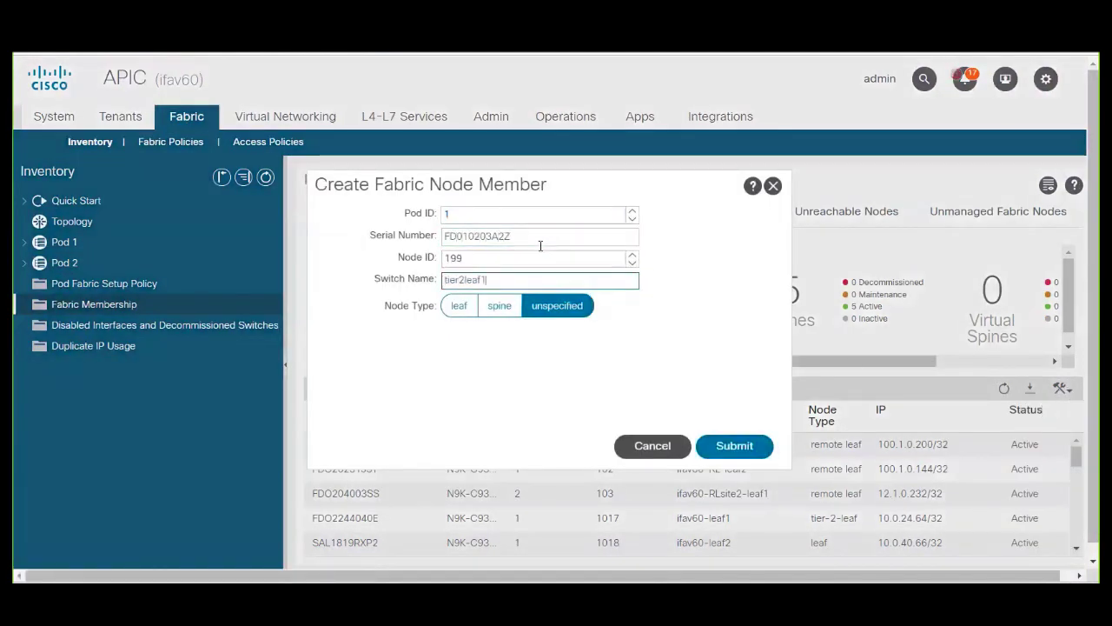
click(459, 306)
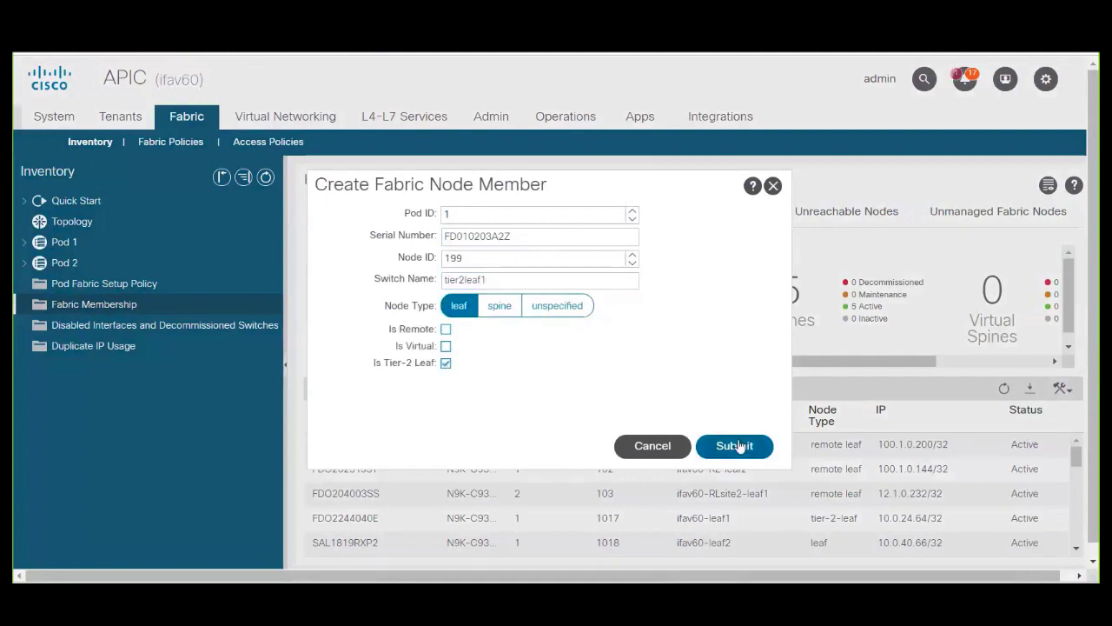
click(733, 445)
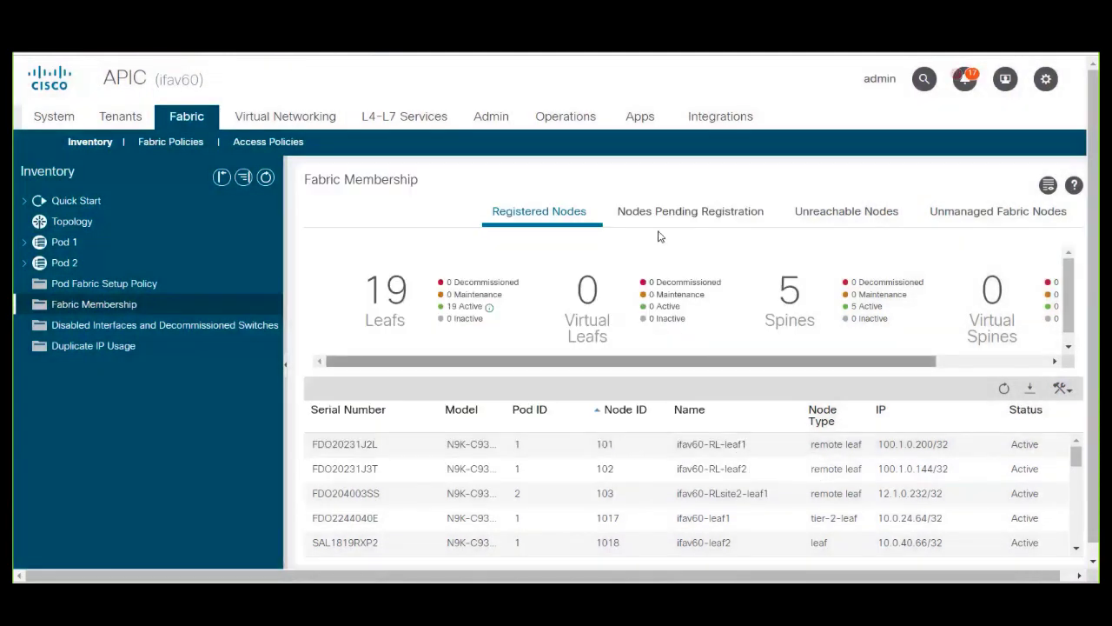
click(690, 212)
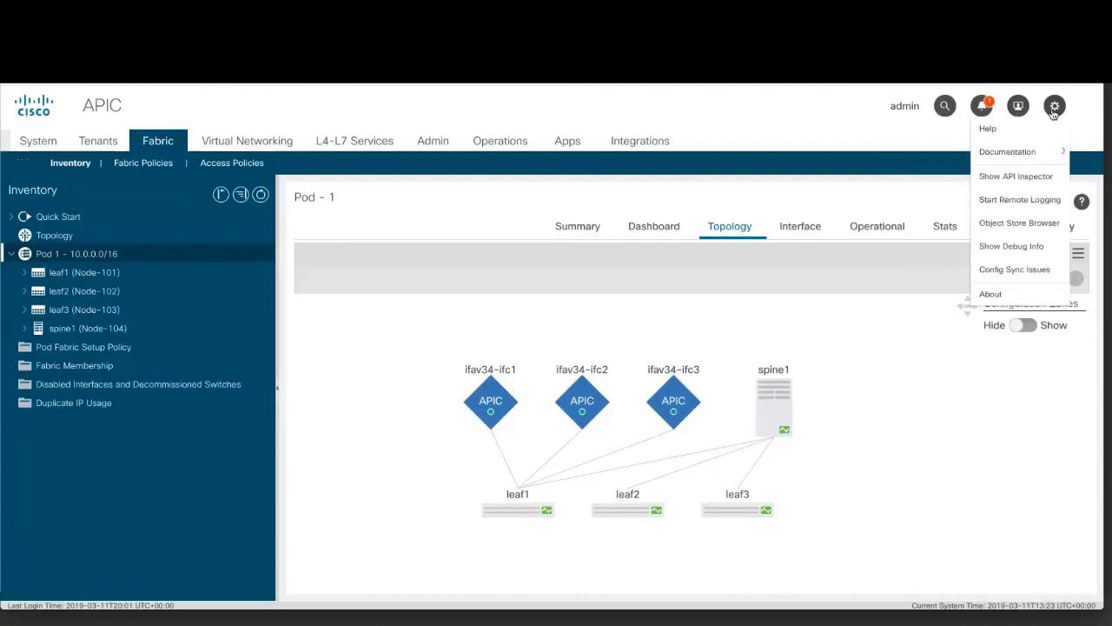
mouse_move(1018, 222)
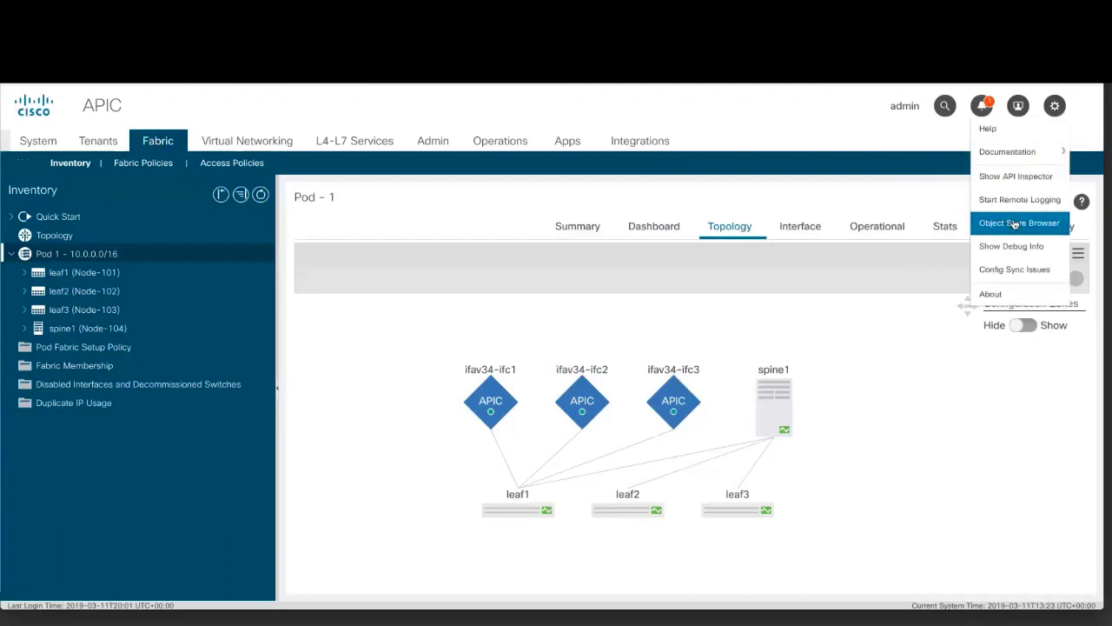
Launch the Object Store Browser and sign in as admin
click(1018, 223)
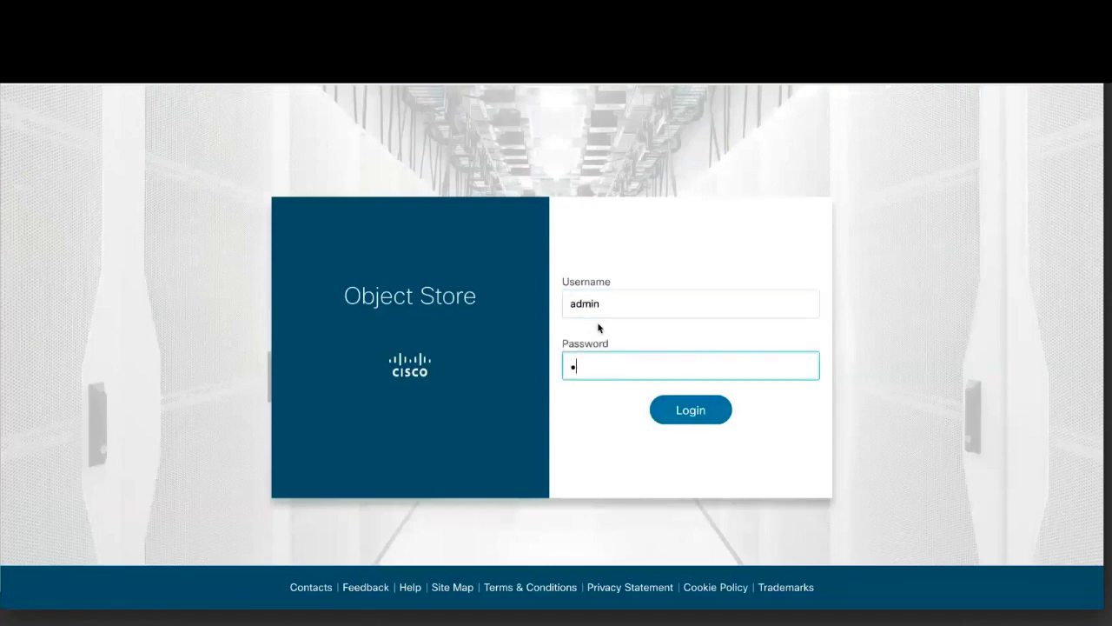
click(690, 410)
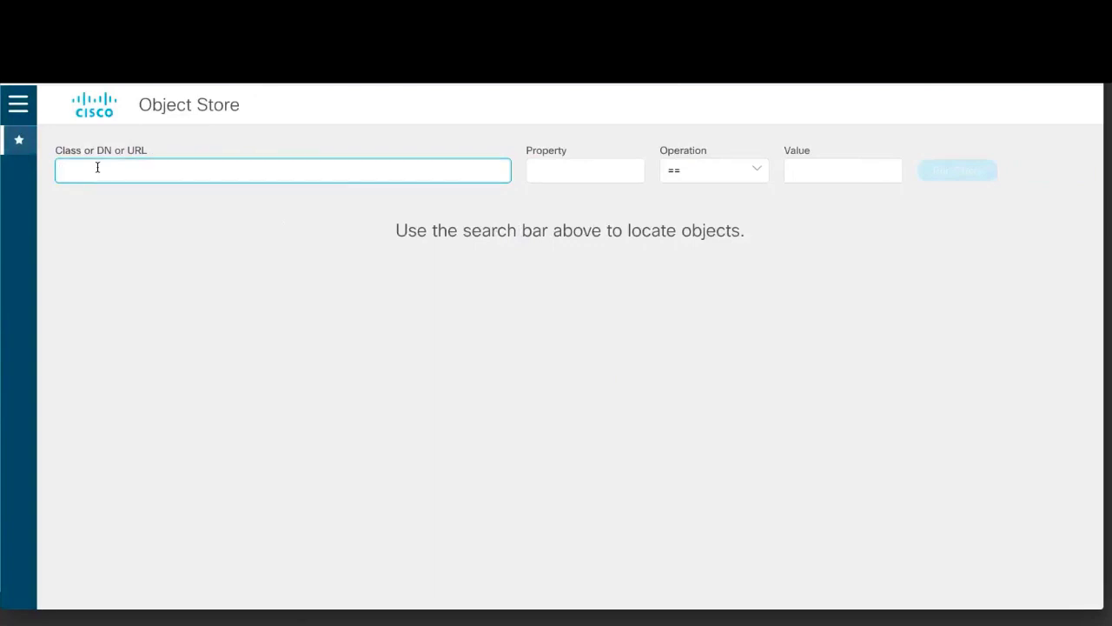
Query class fabricNode (8 objects returned) and save fabricNode as a favorite class
text(fabricNode)
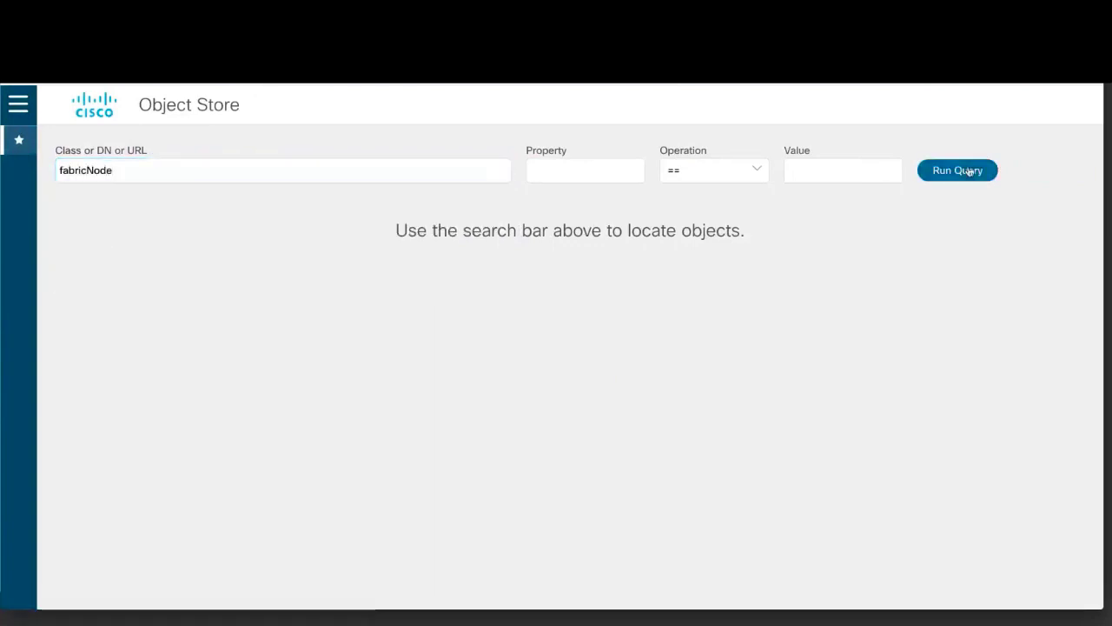
click(956, 170)
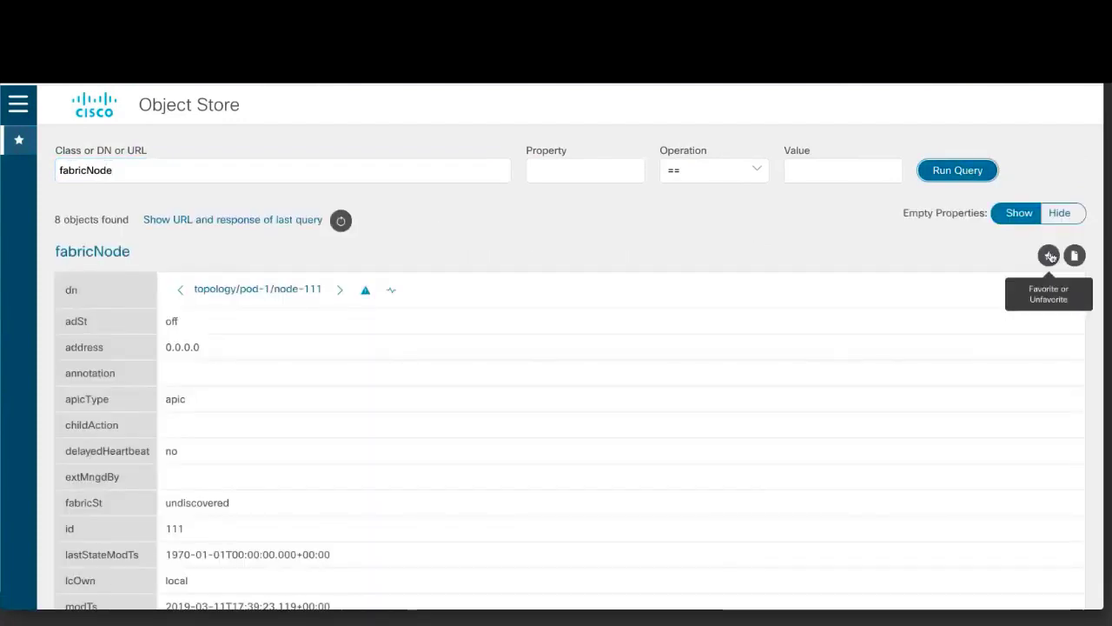
click(1049, 254)
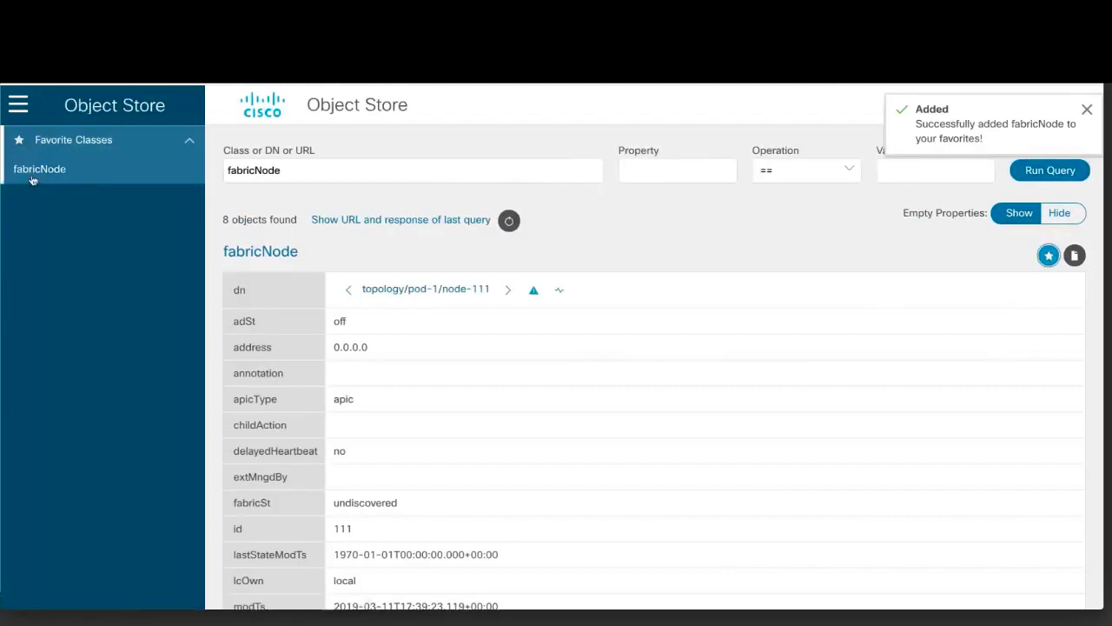
click(17, 104)
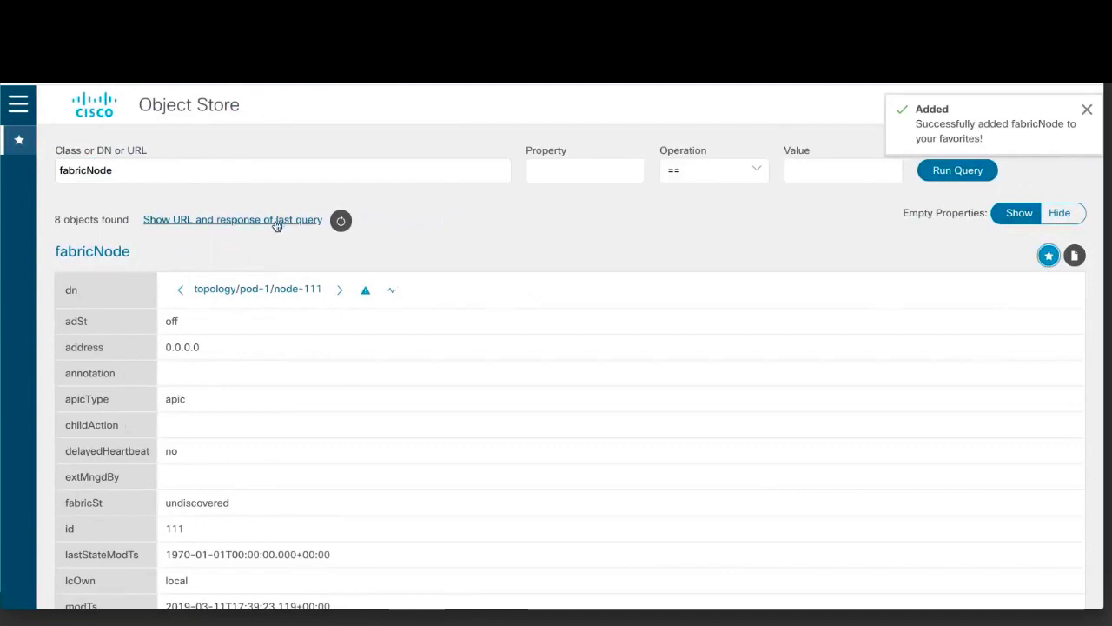
click(233, 219)
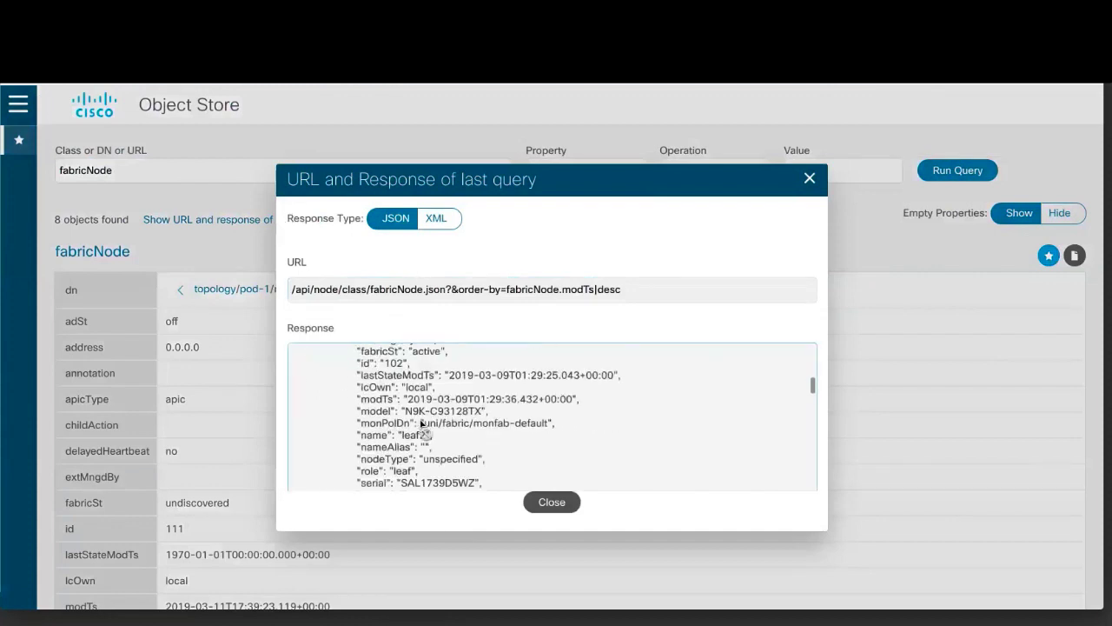
scroll(down, 3)
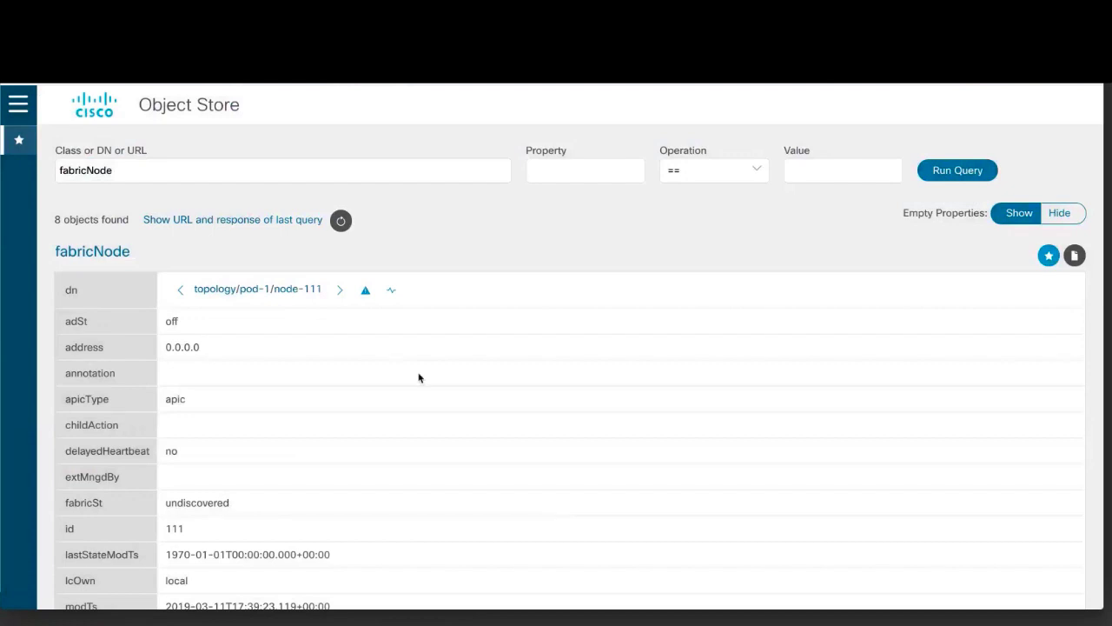
mouse_move(417, 374)
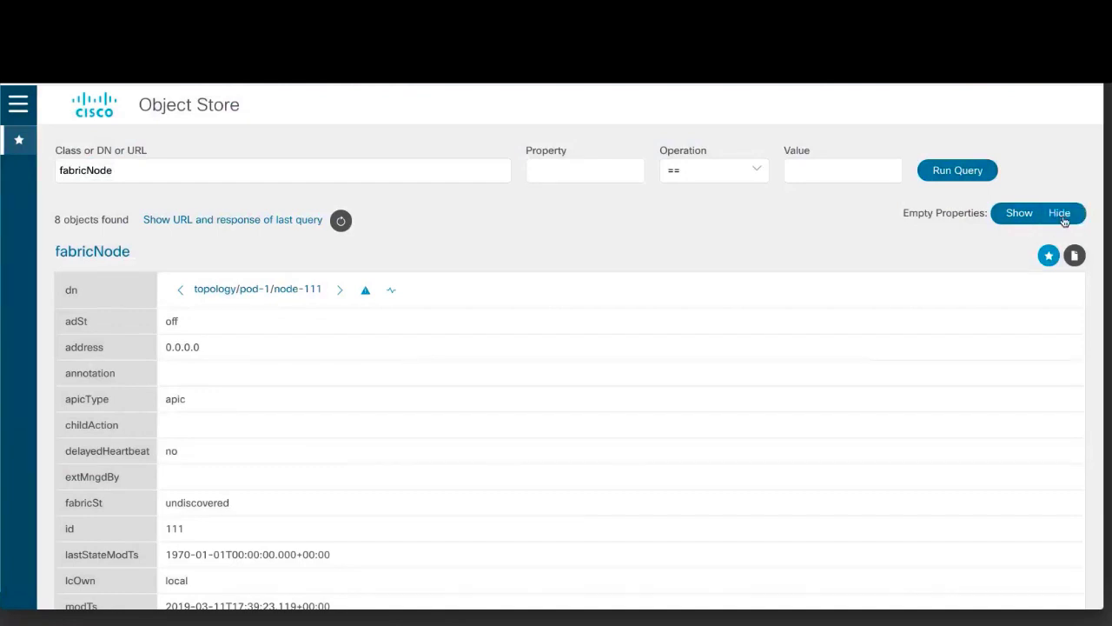
Hide empty-valued properties so node-111's fabricNode record lists only populated attributes
click(1060, 212)
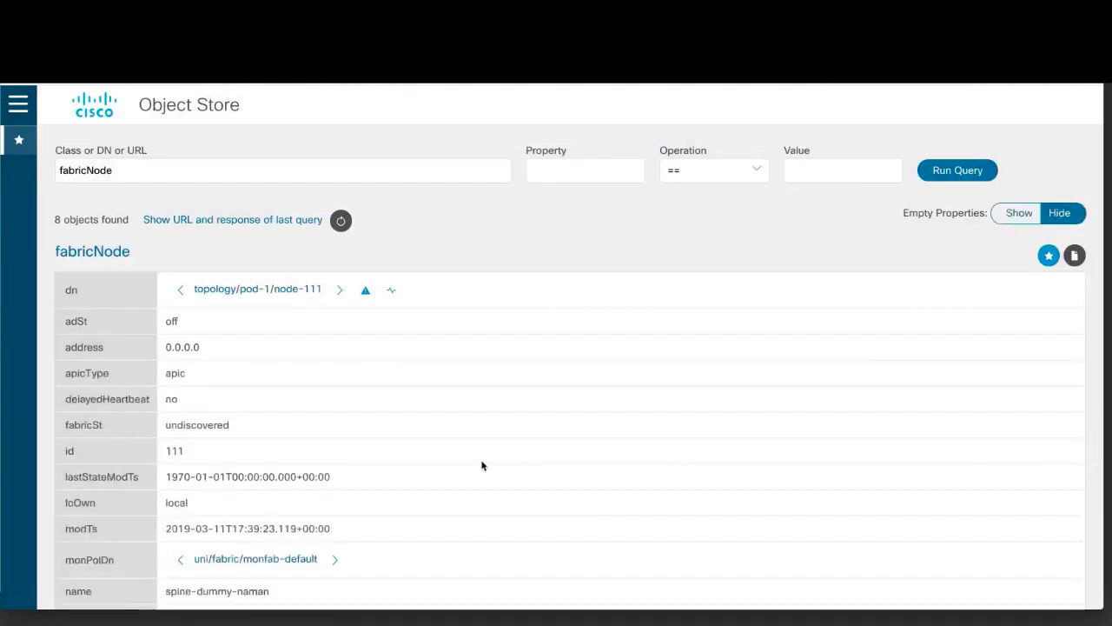
scroll(down, 3)
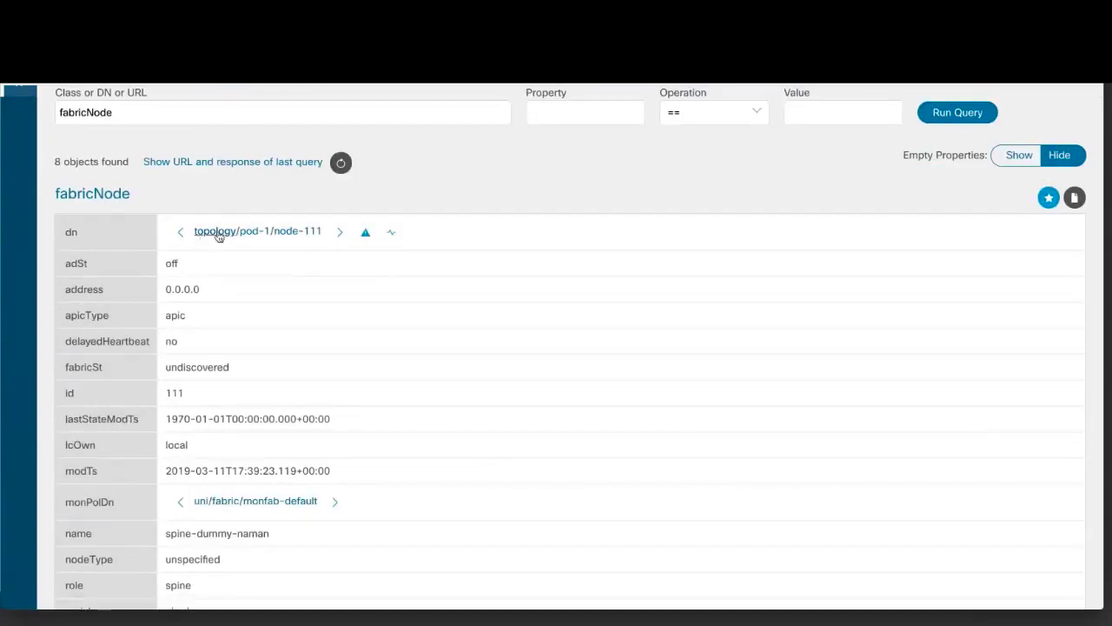
mouse_move(297, 231)
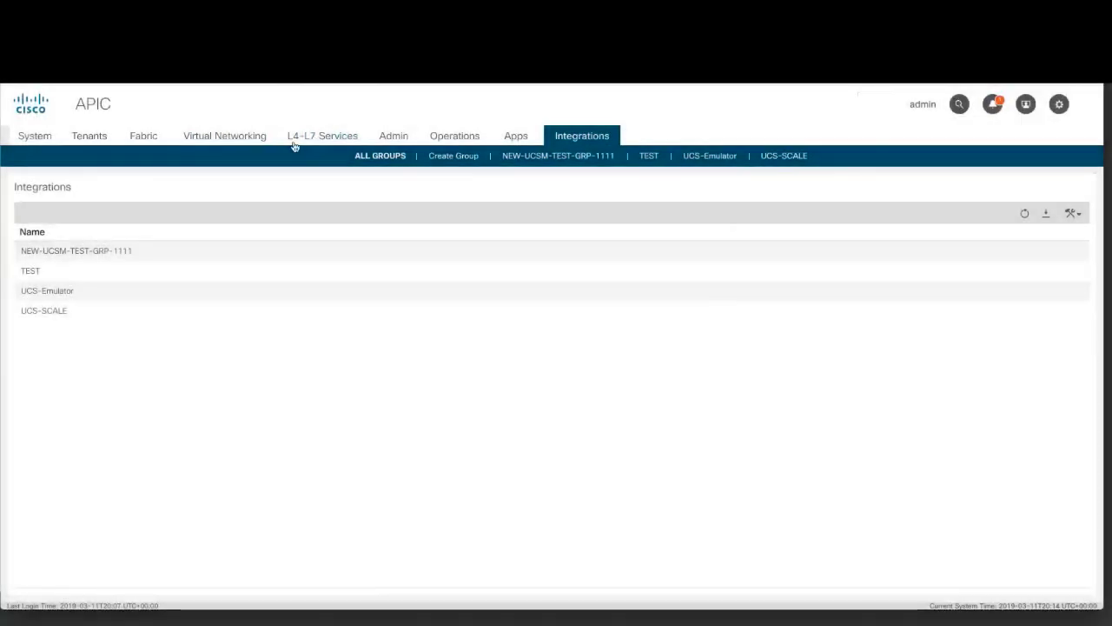
mouse_move(71, 297)
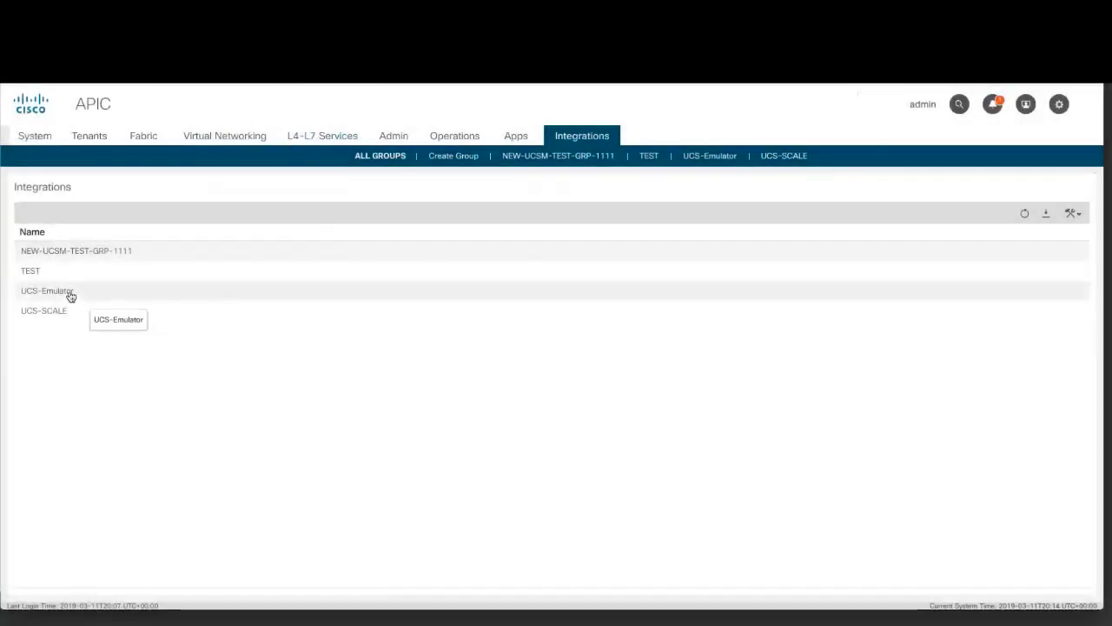
View the UCS-Emulator group's UCSM device 11.1.1.127, then start a new integration group
click(47, 290)
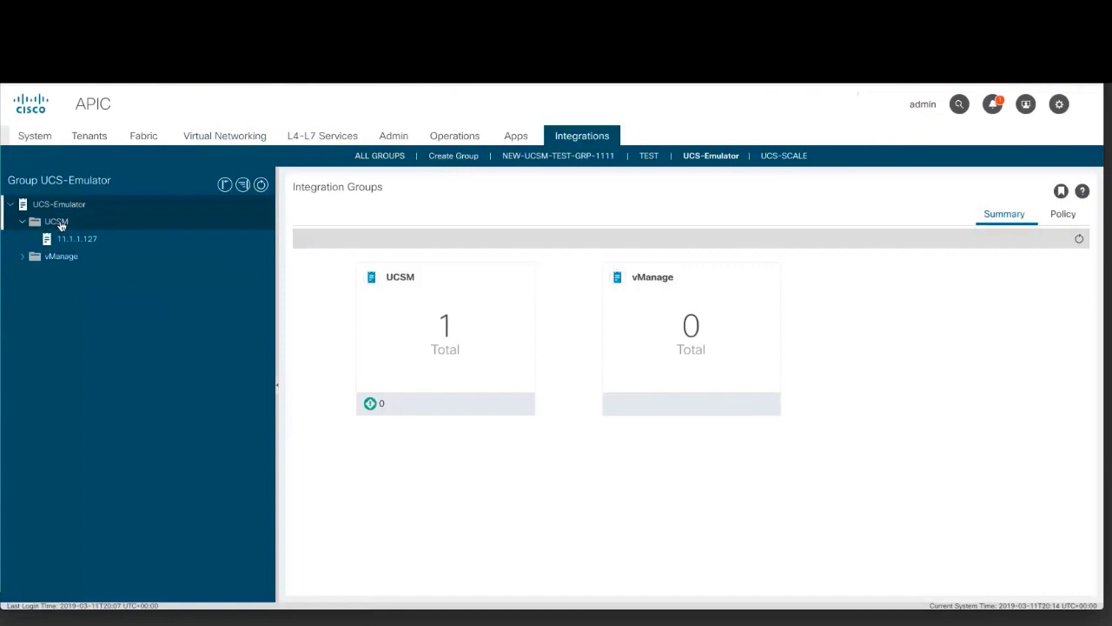
click(55, 223)
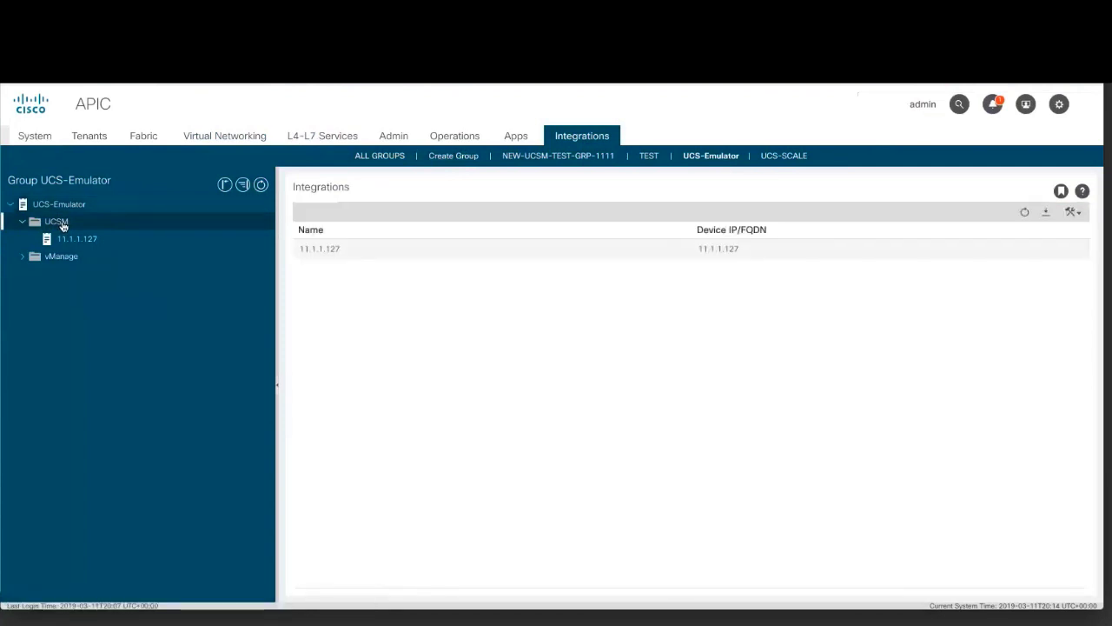
click(452, 156)
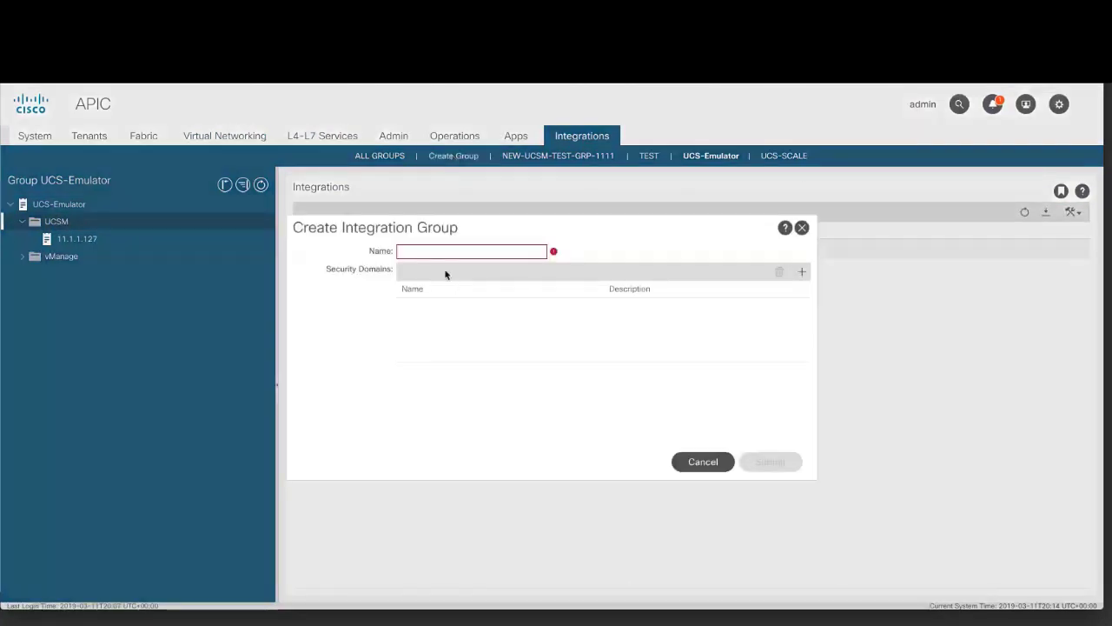